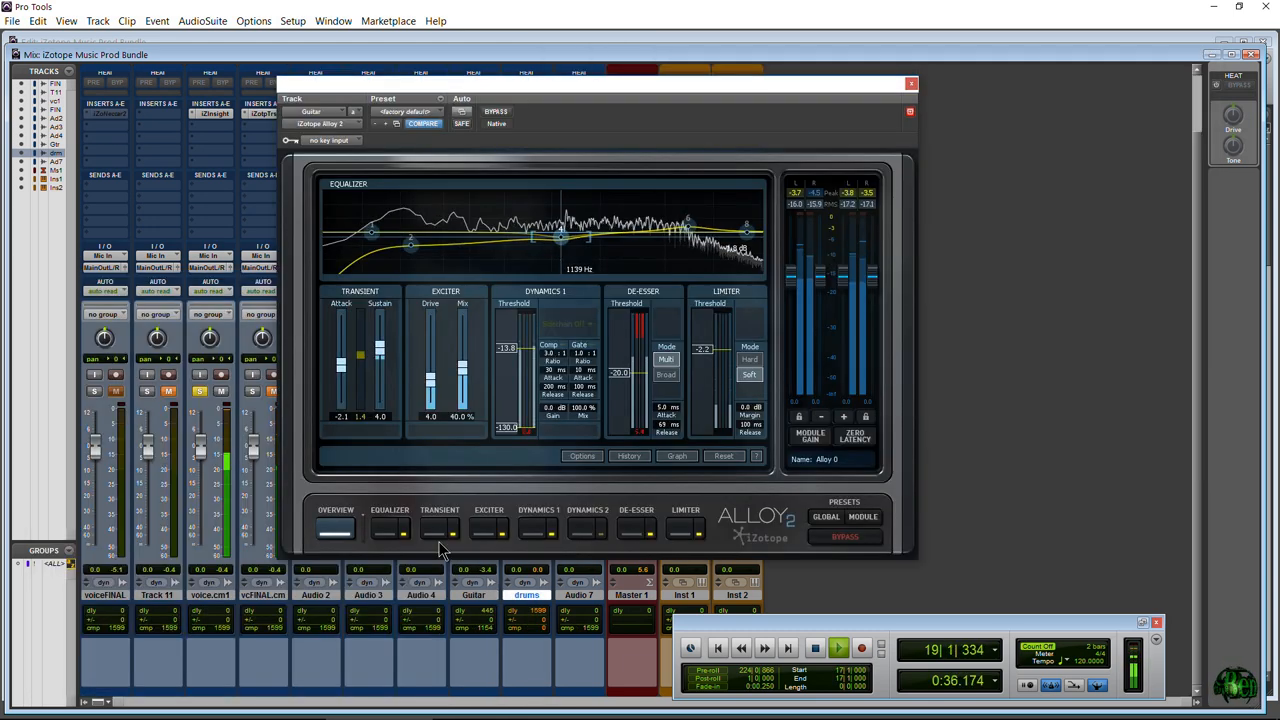
Open the Alloy 2 and Trash 2 inserts, then Insight's Preset Manager on voice.cm1.
click(488, 519)
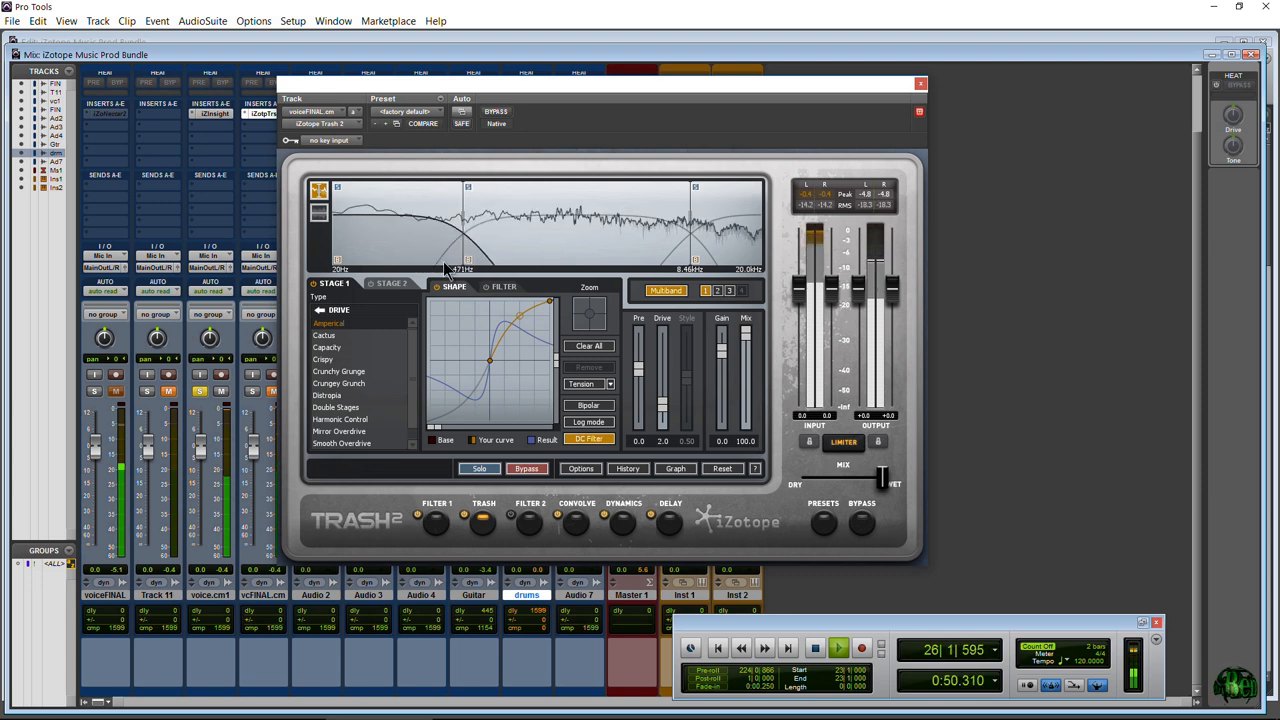
click(501, 287)
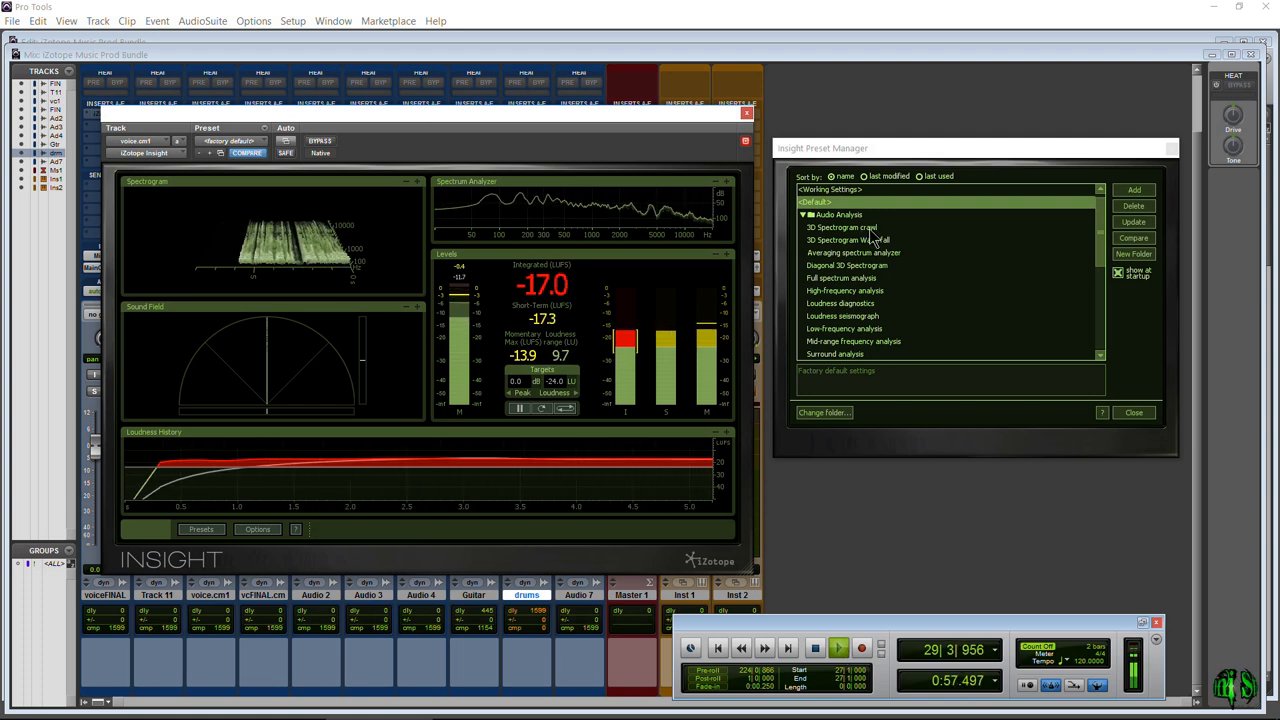
click(841, 227)
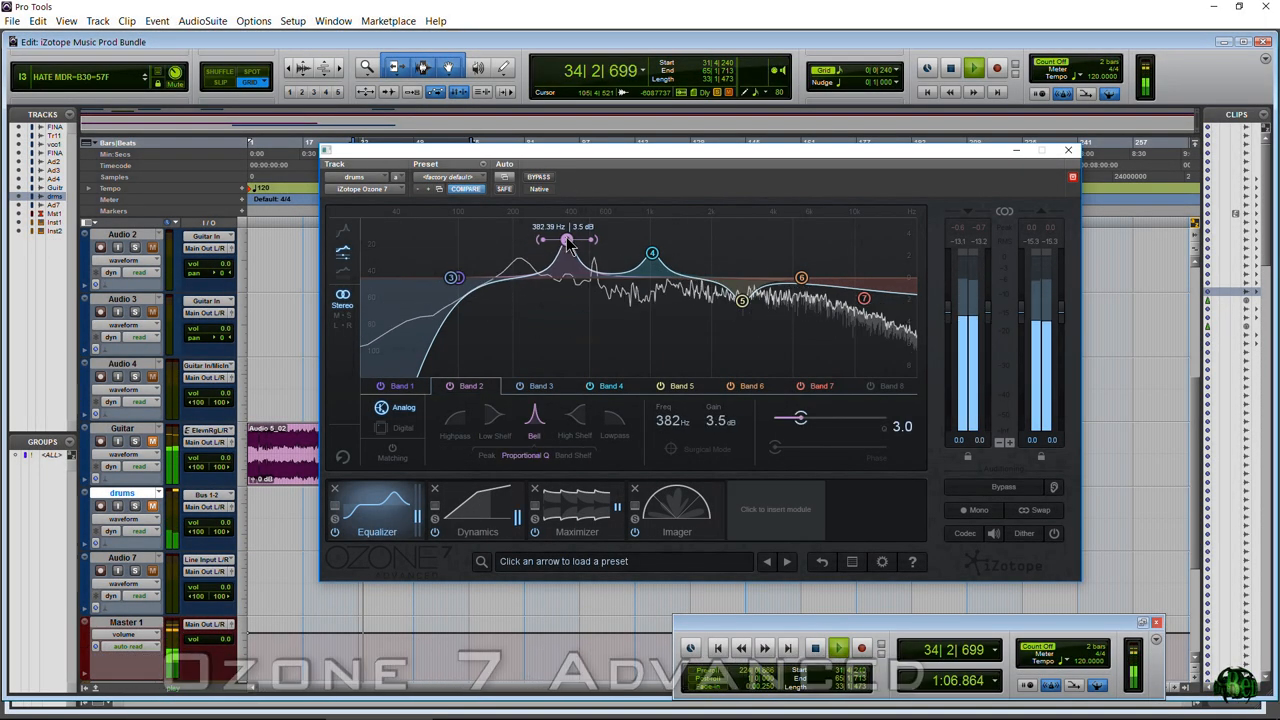
Make Ozone 7's EQ band 2 a -2.4 dB cut at 472 Hz, then view Maximizer and Imager.
drag(567, 240, 585, 305)
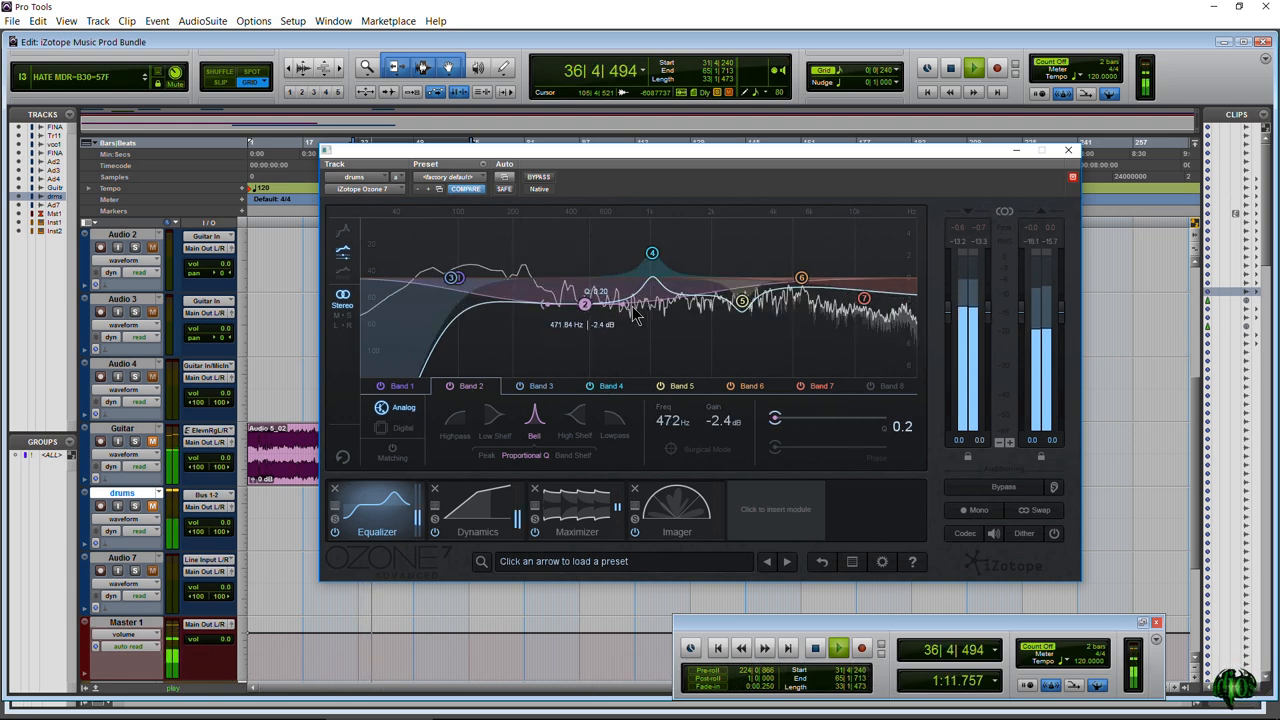
click(477, 510)
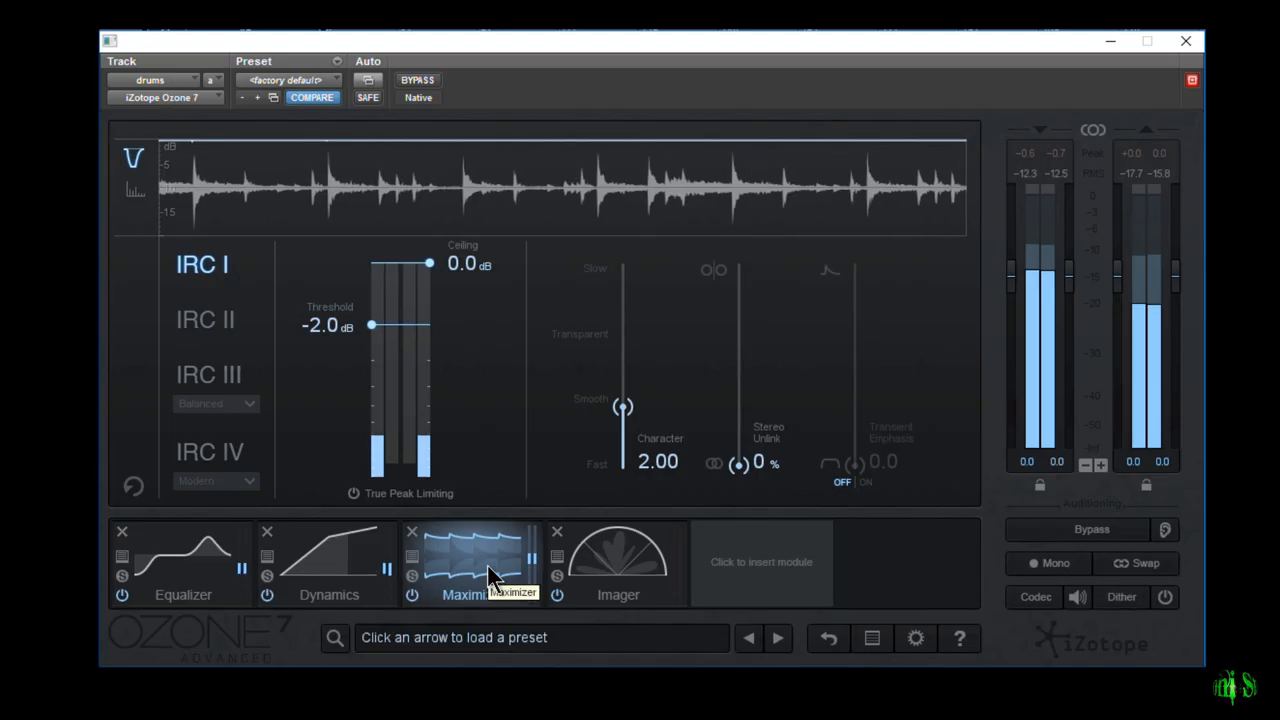
mouse_move(310, 572)
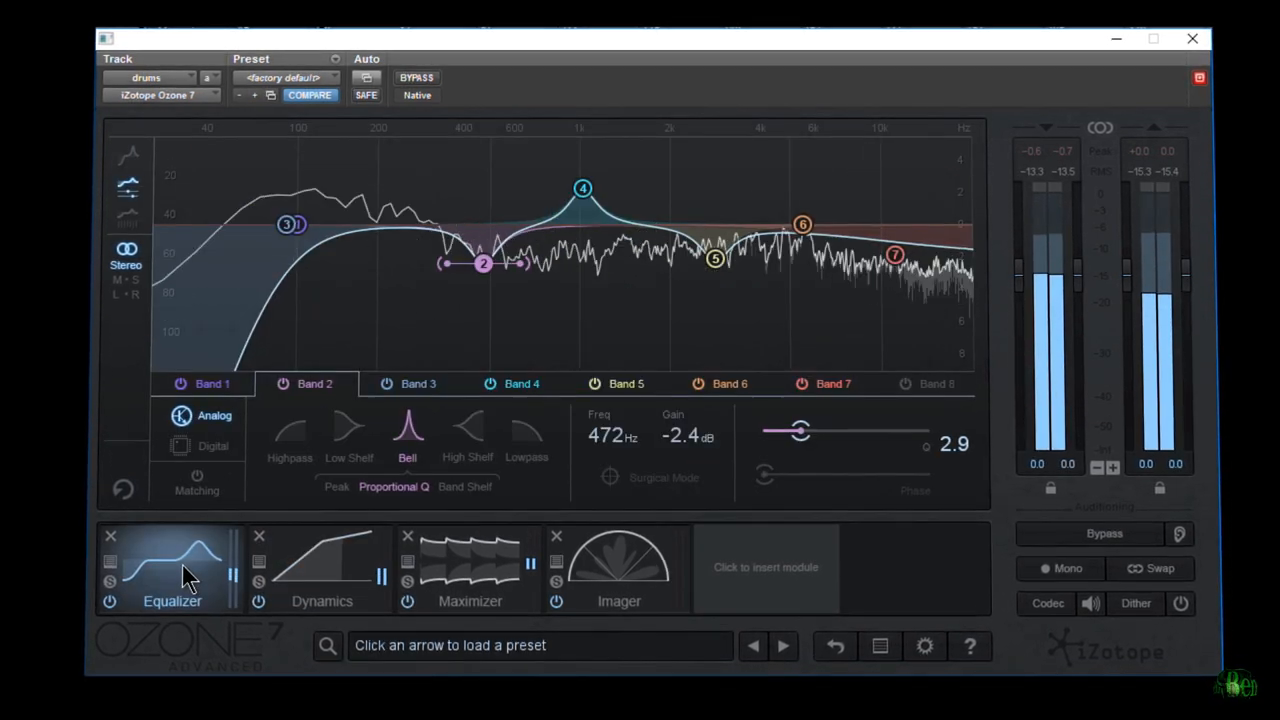
click(468, 570)
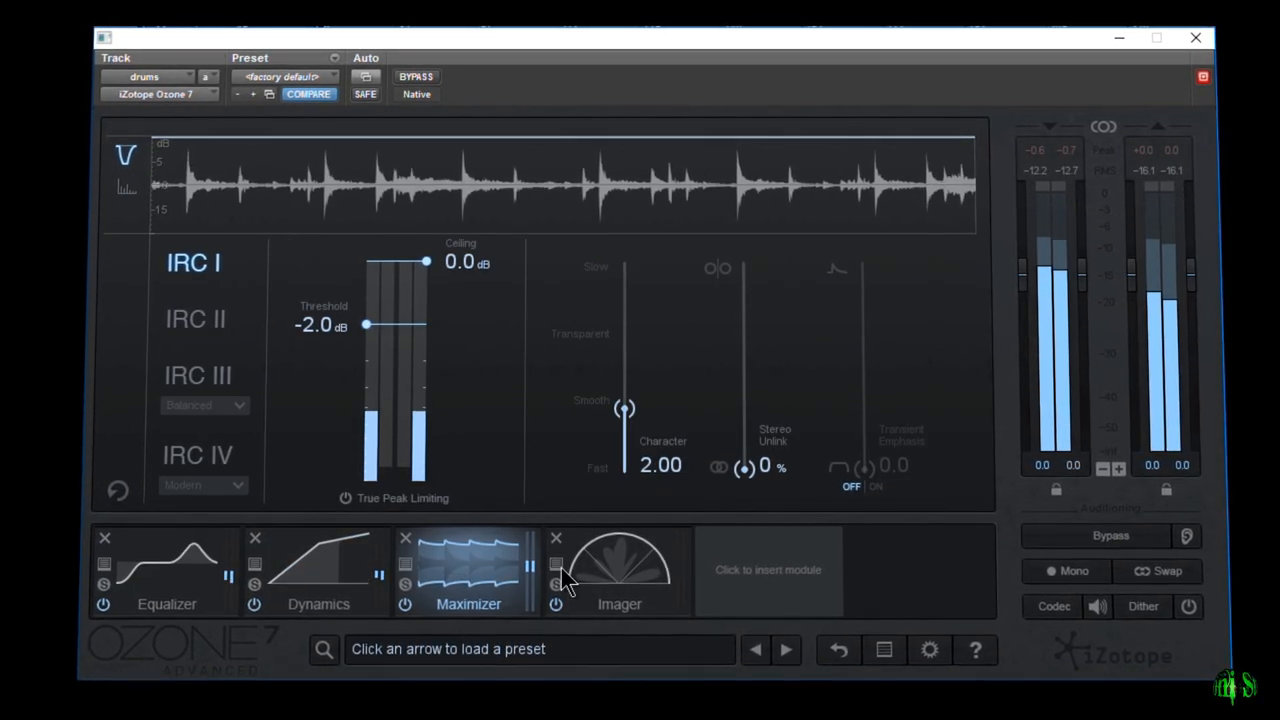
click(619, 575)
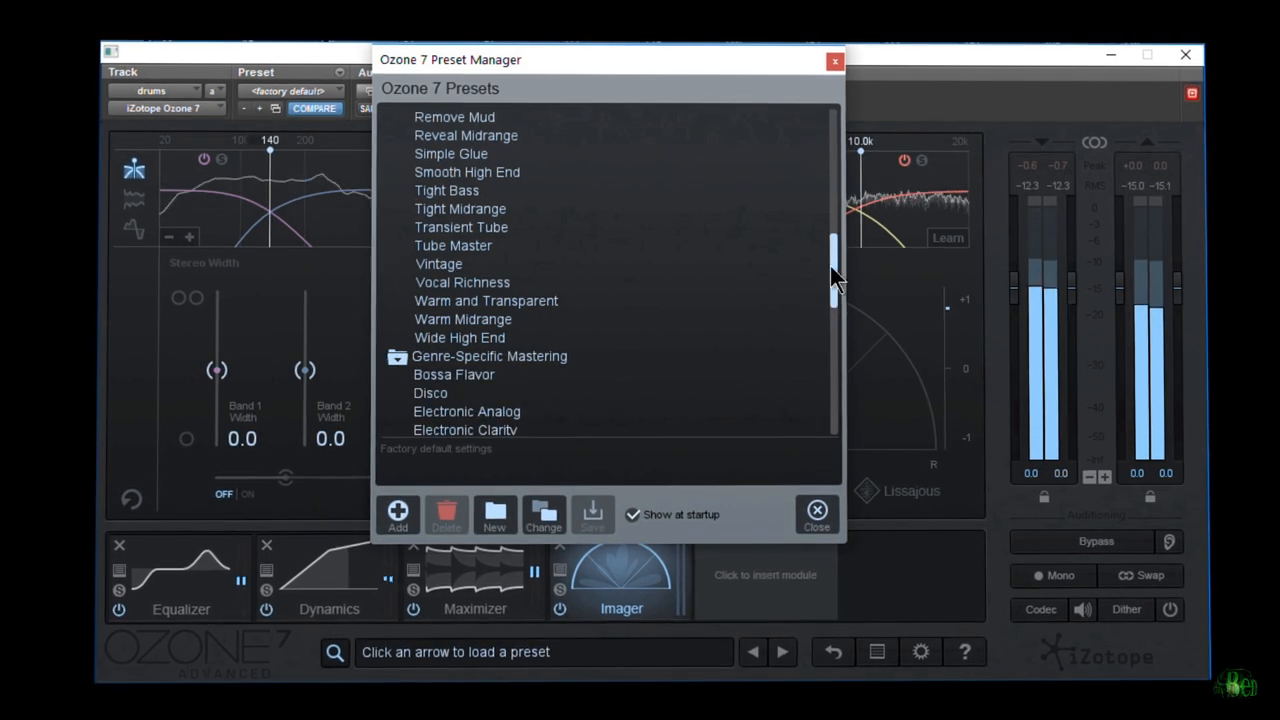
Scroll Ozone 7's preset list and expand the Instruments and Busses folder.
scroll(down, 3)
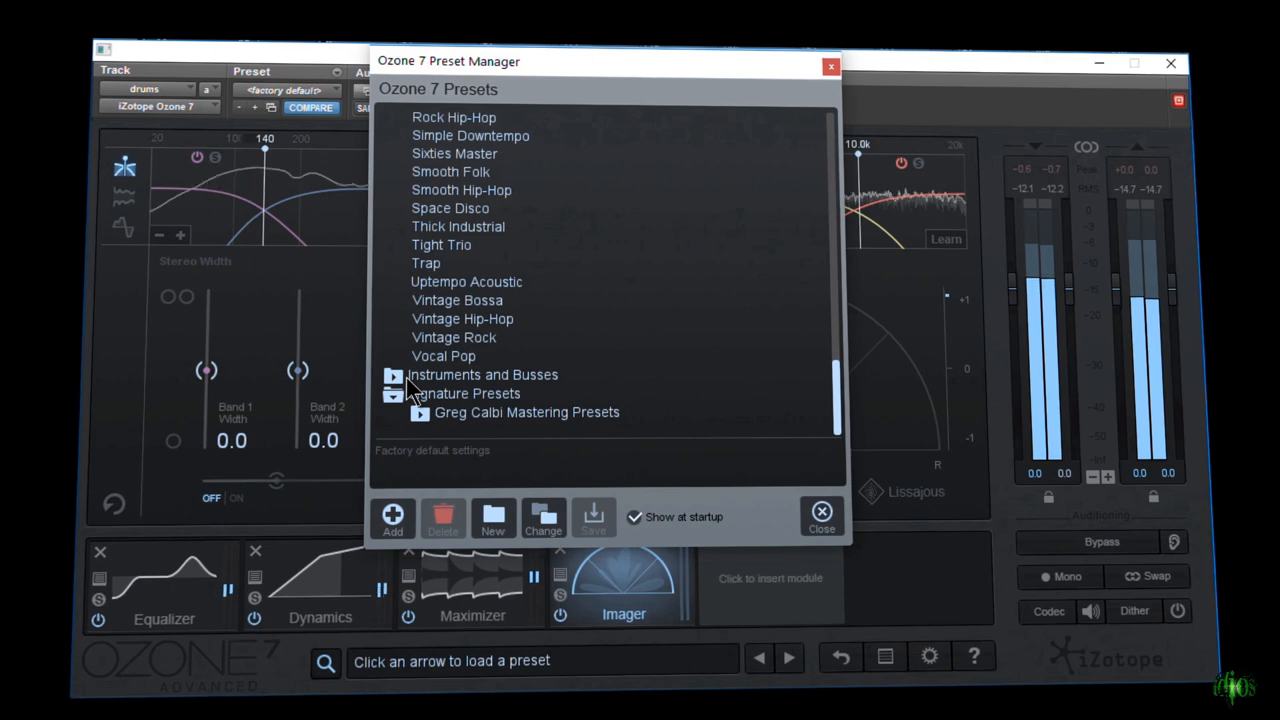
click(393, 374)
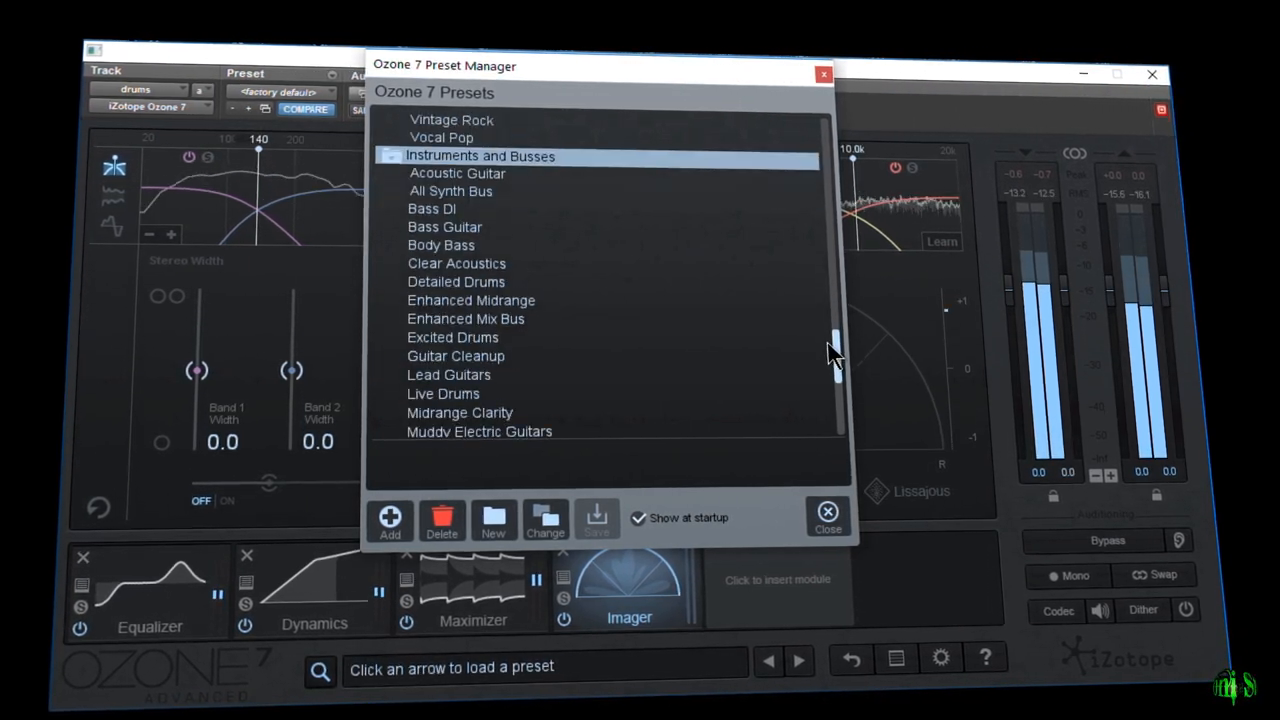
scroll(down, 3)
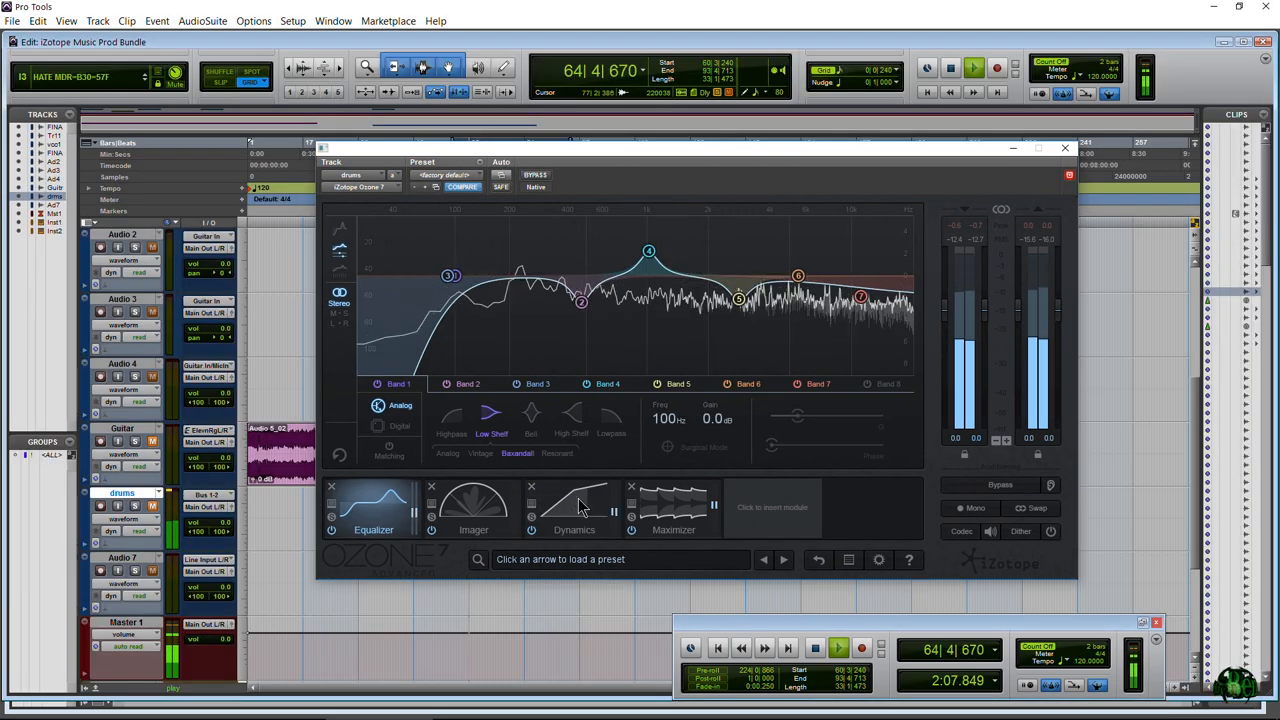
Insert a Vintage Compressor module at the end of the drums' Ozone 7 chain.
click(575, 508)
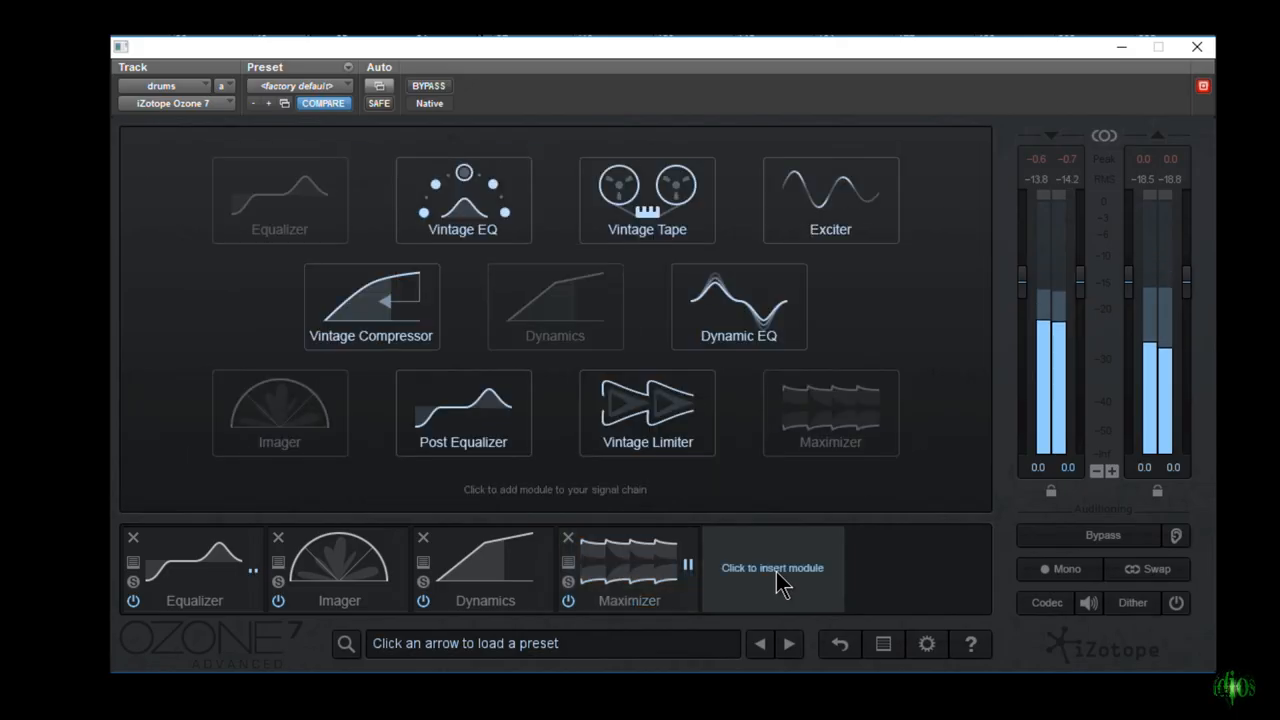
click(371, 306)
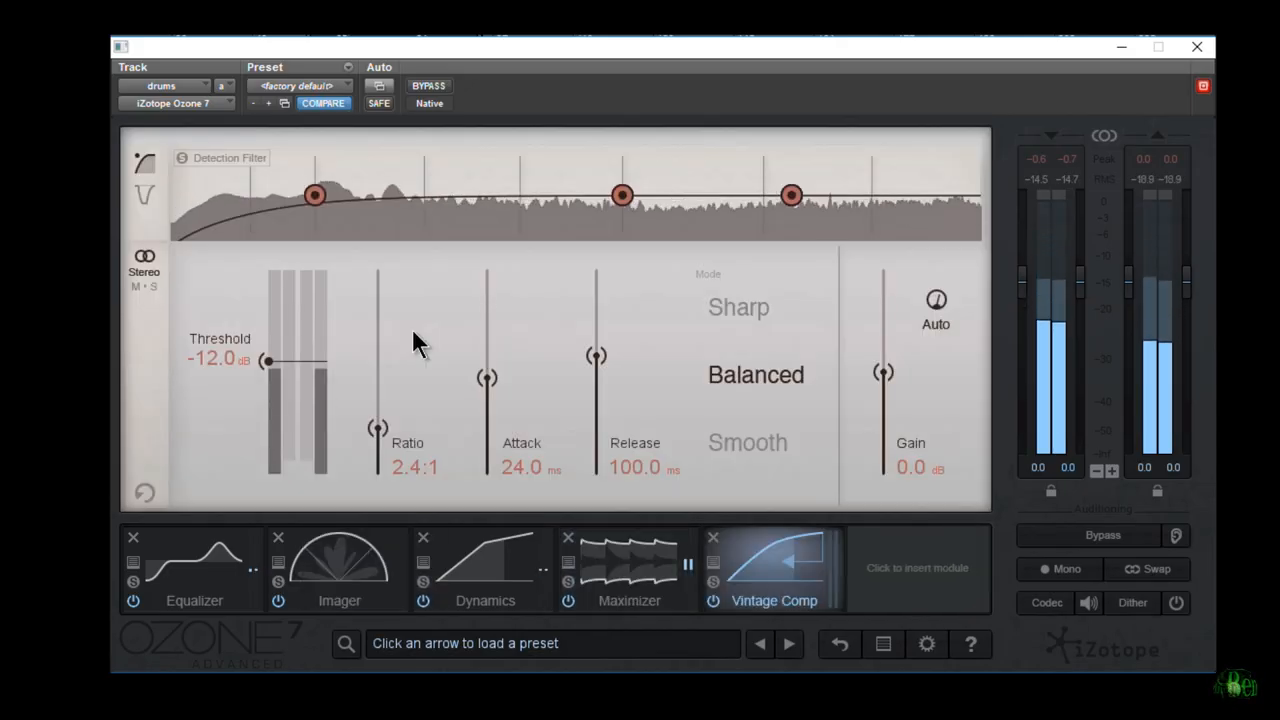
click(917, 568)
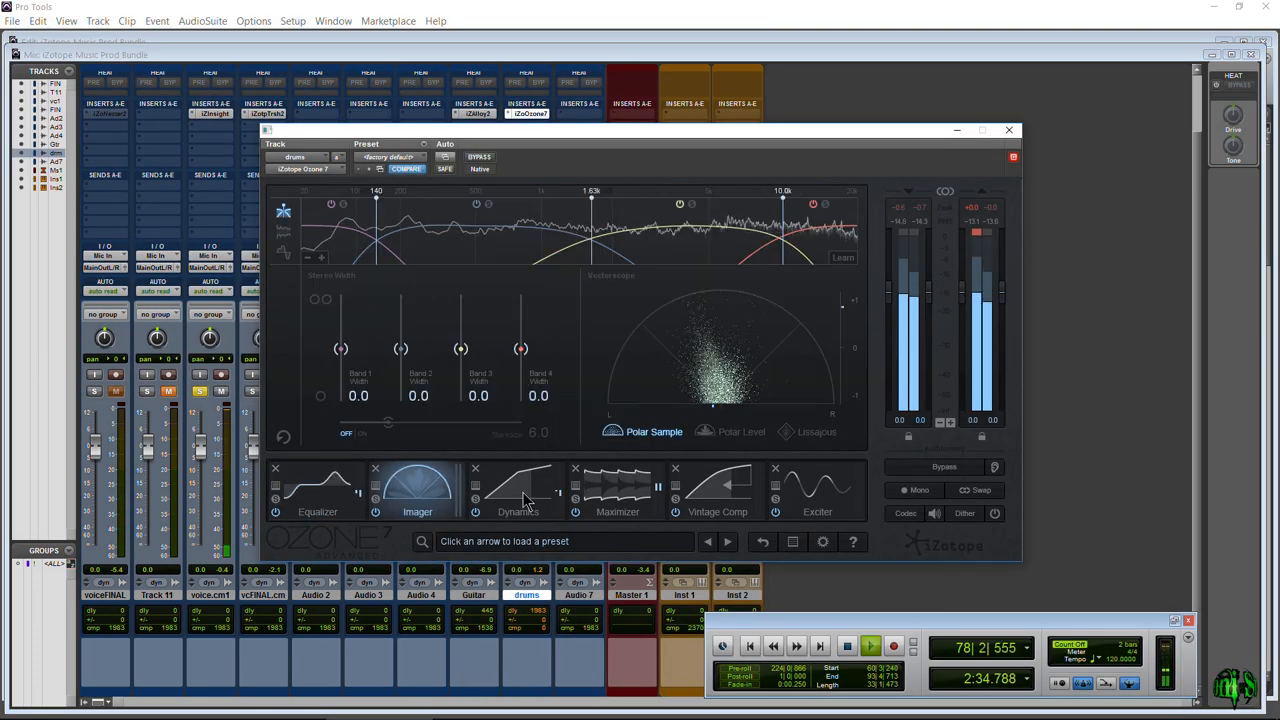
Show Ozone 7's Equalizer and audition the drums in mono, then back in stereo.
click(617, 490)
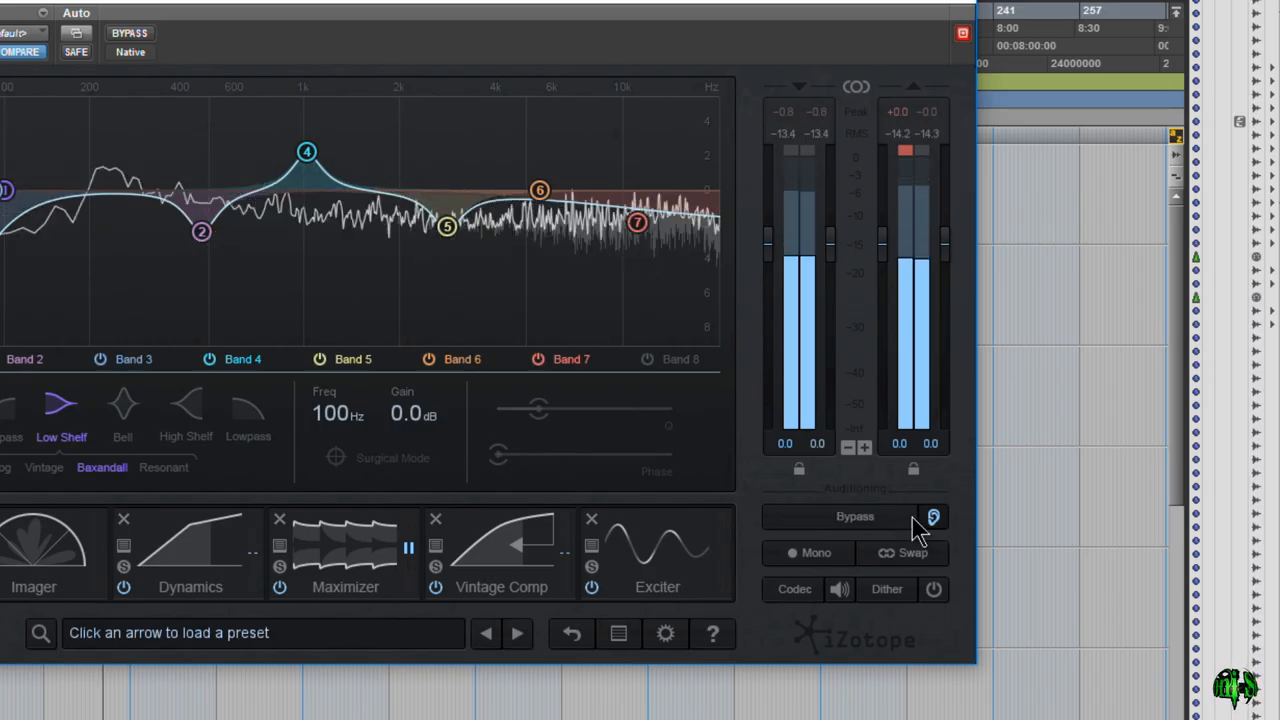
click(808, 553)
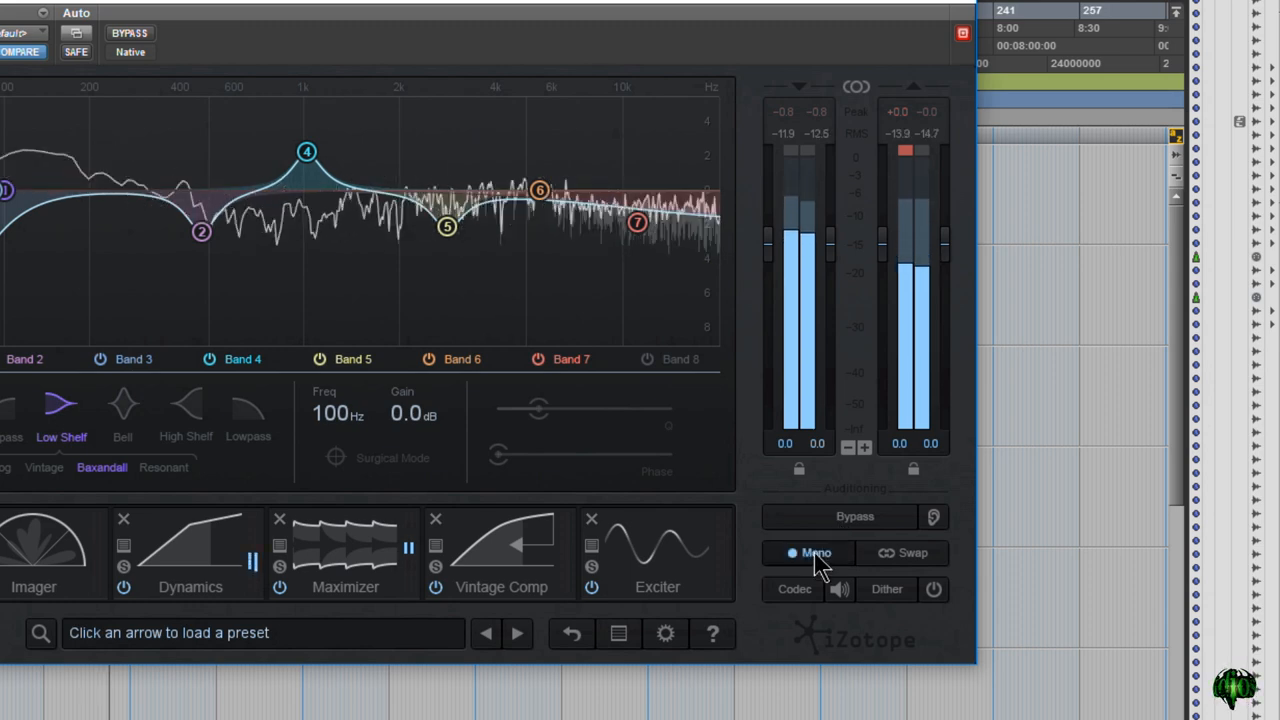
click(791, 589)
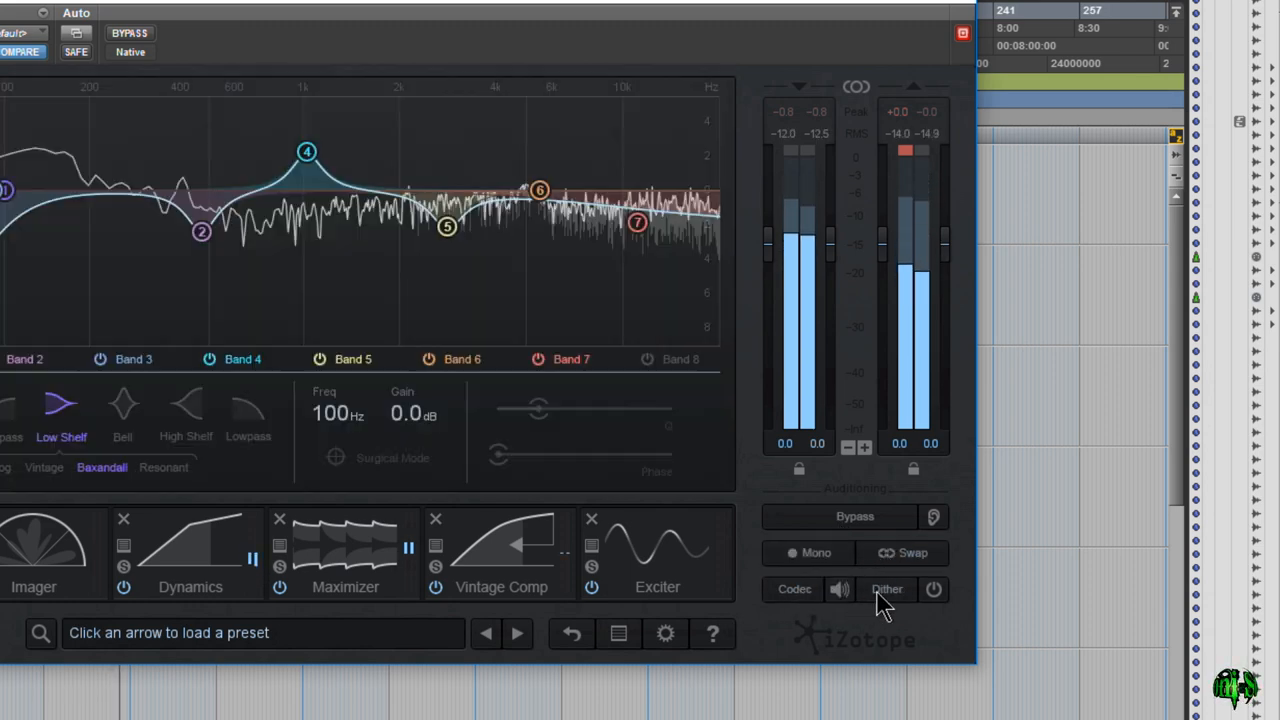
mouse_move(934, 517)
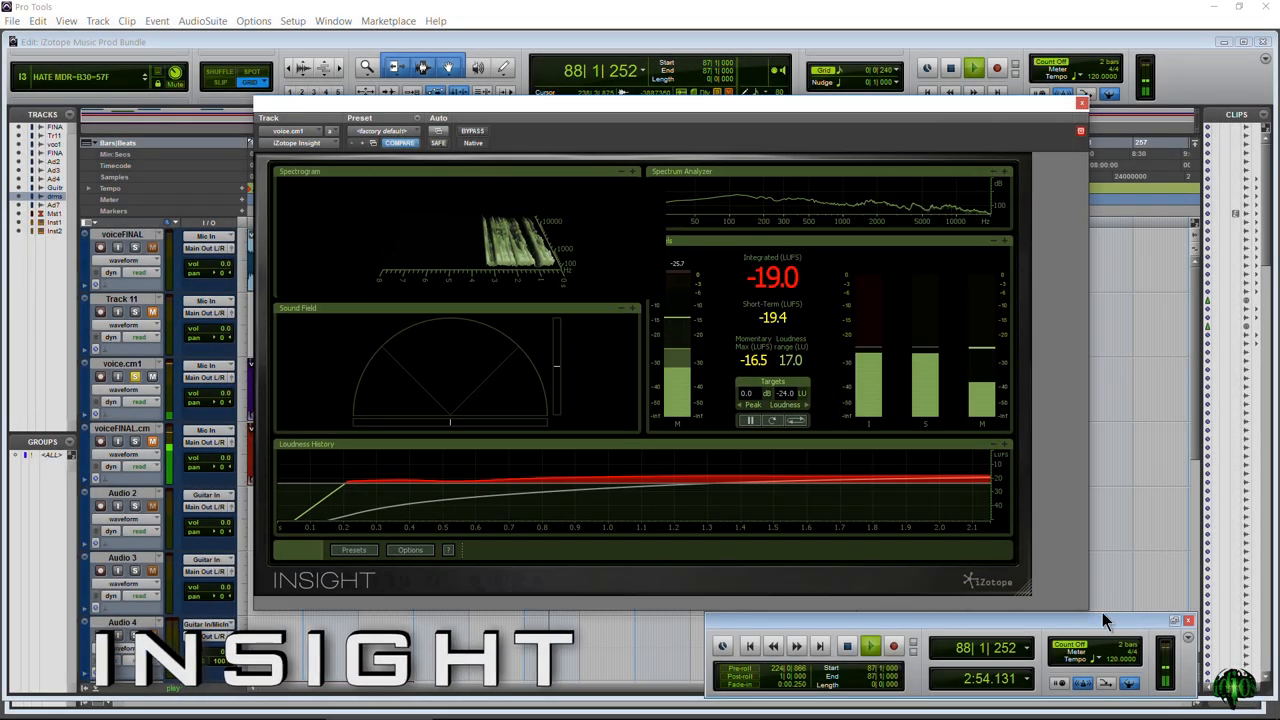
Load Insight's 3D Spectrogram Waterfall preset on voice.cm1 and toggle the Levels meters.
click(353, 550)
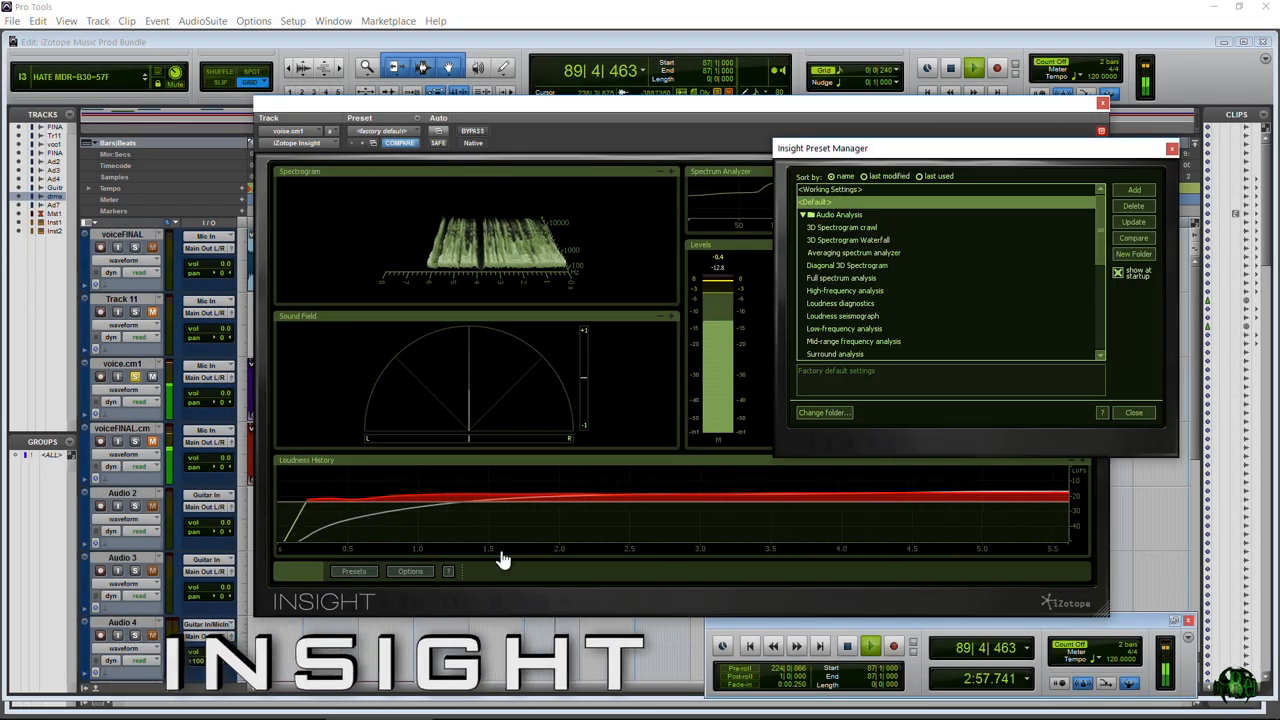
click(822, 278)
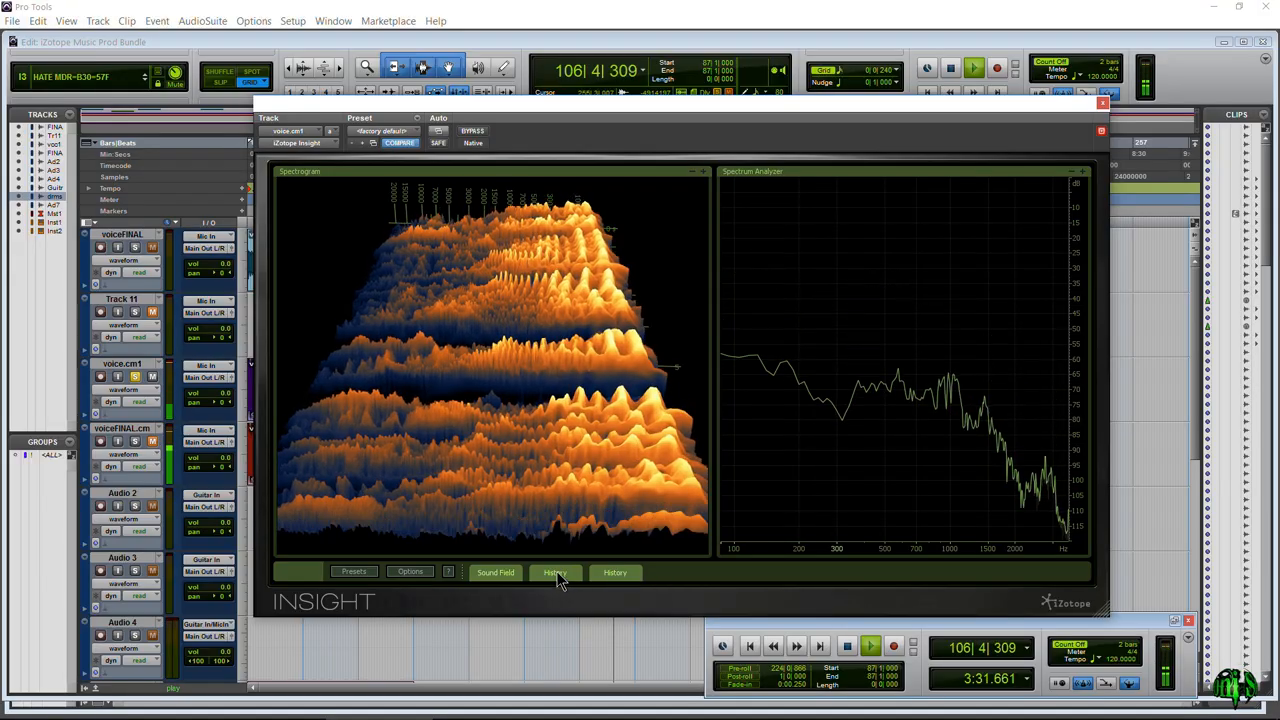
click(493, 572)
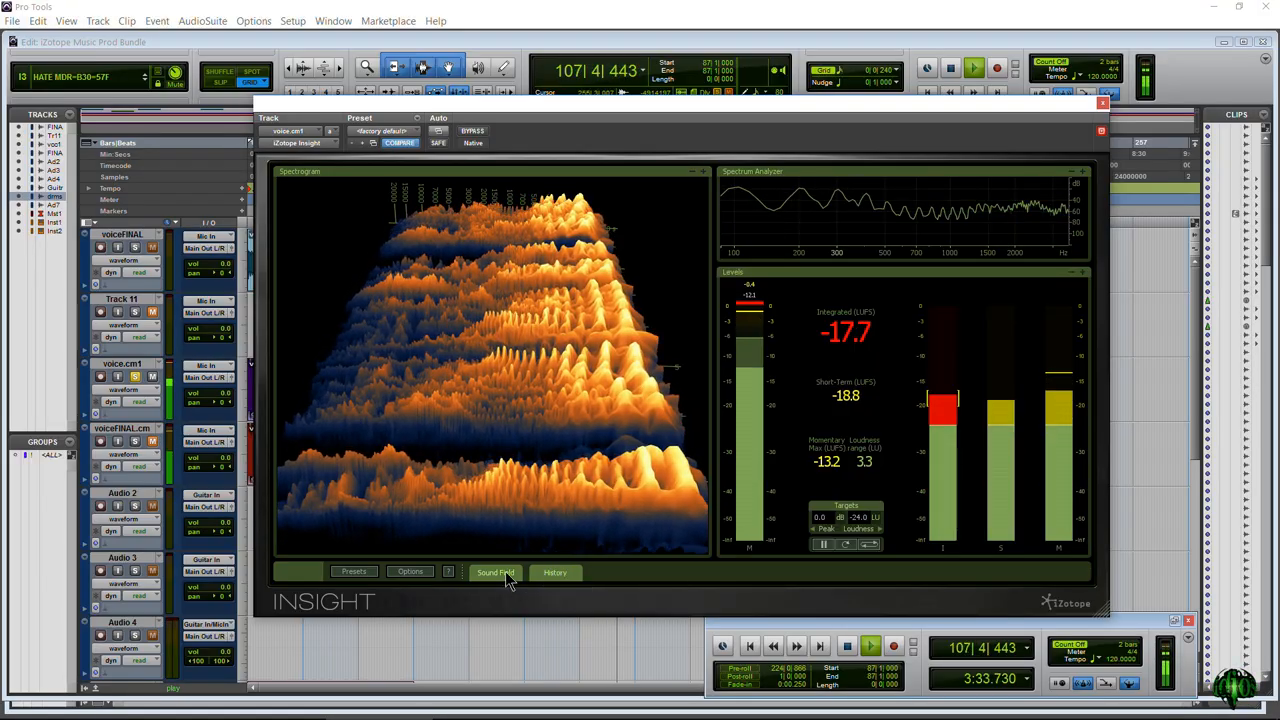
click(494, 571)
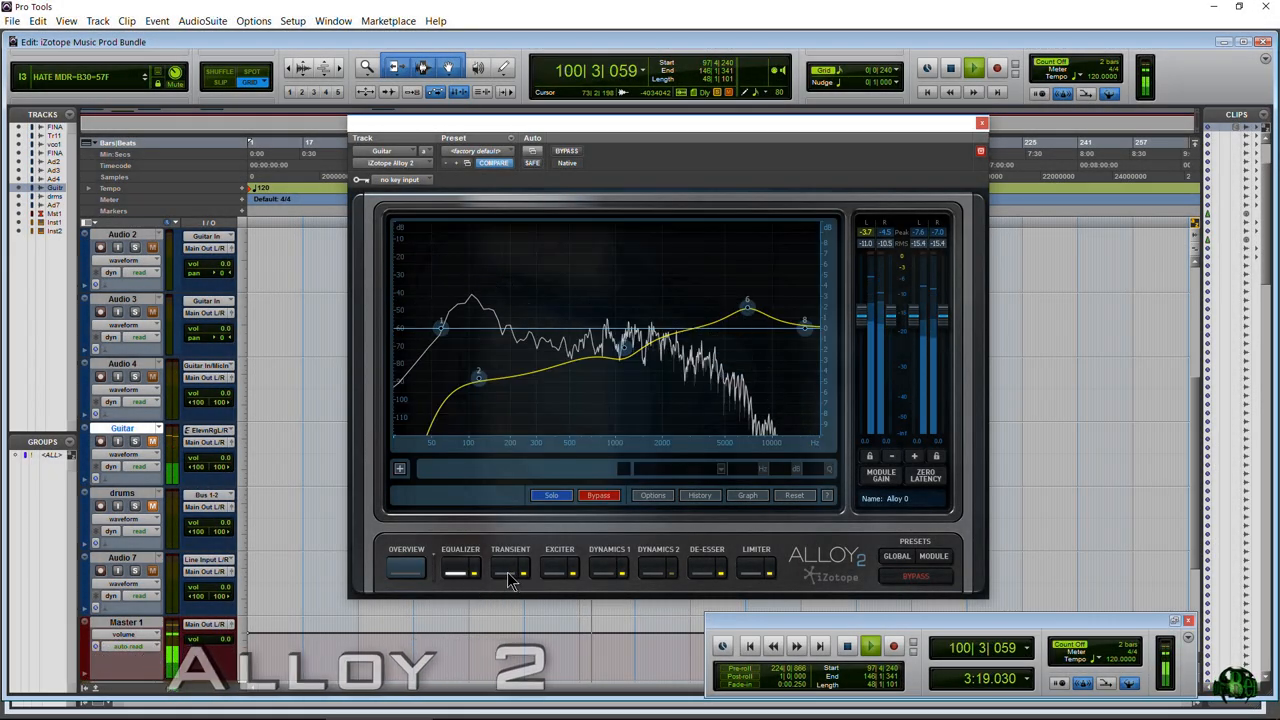
View Alloy 2's Equalizer, Exciter and Limiter on Guitar, then return to Overview.
click(559, 568)
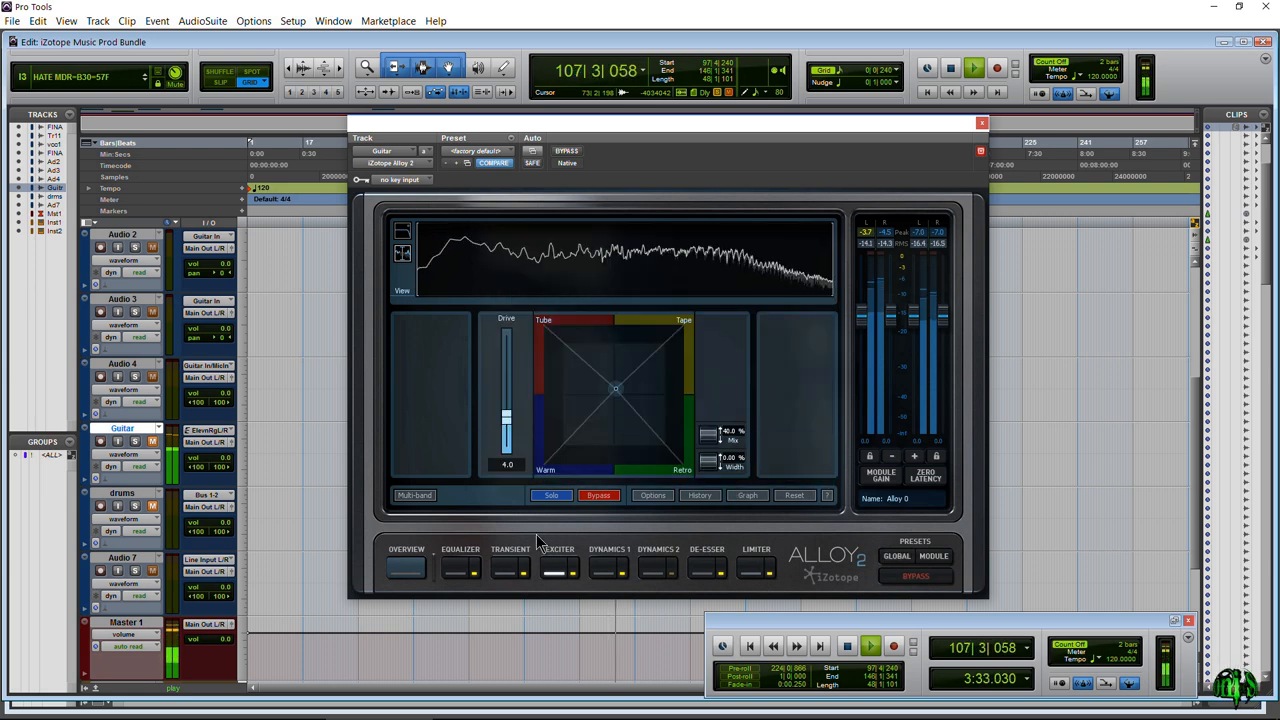
click(459, 567)
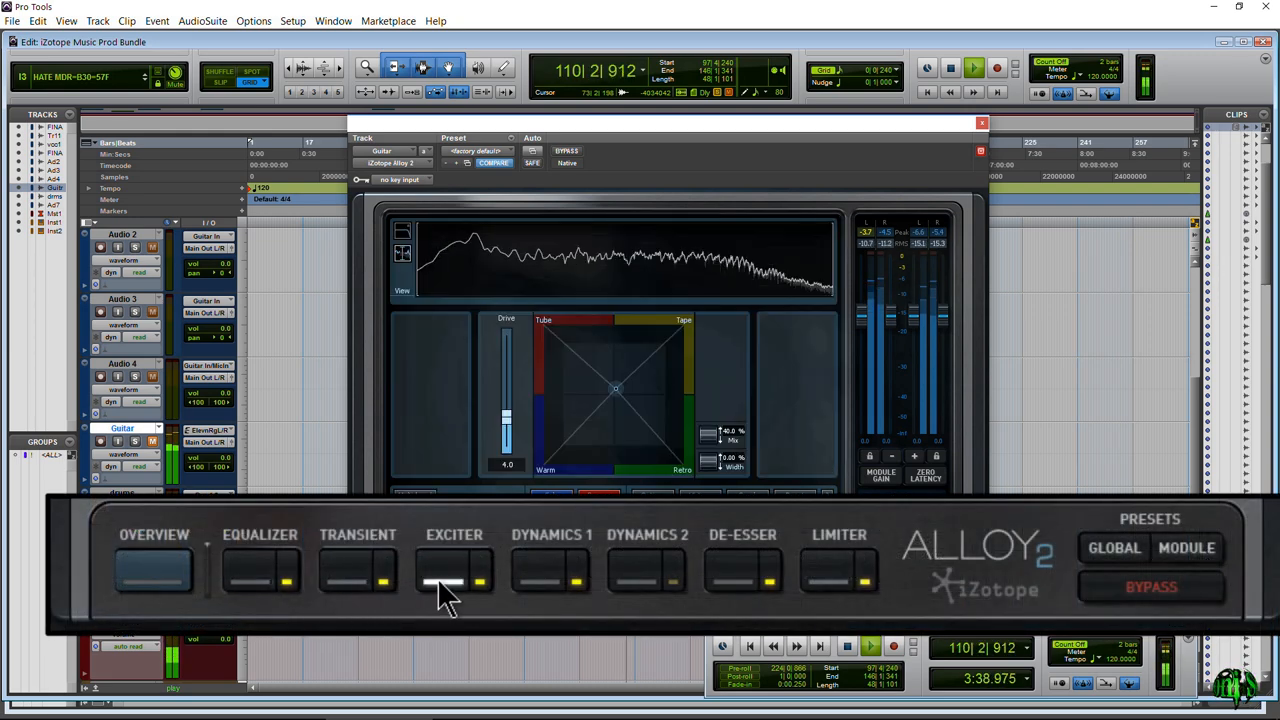
click(630, 577)
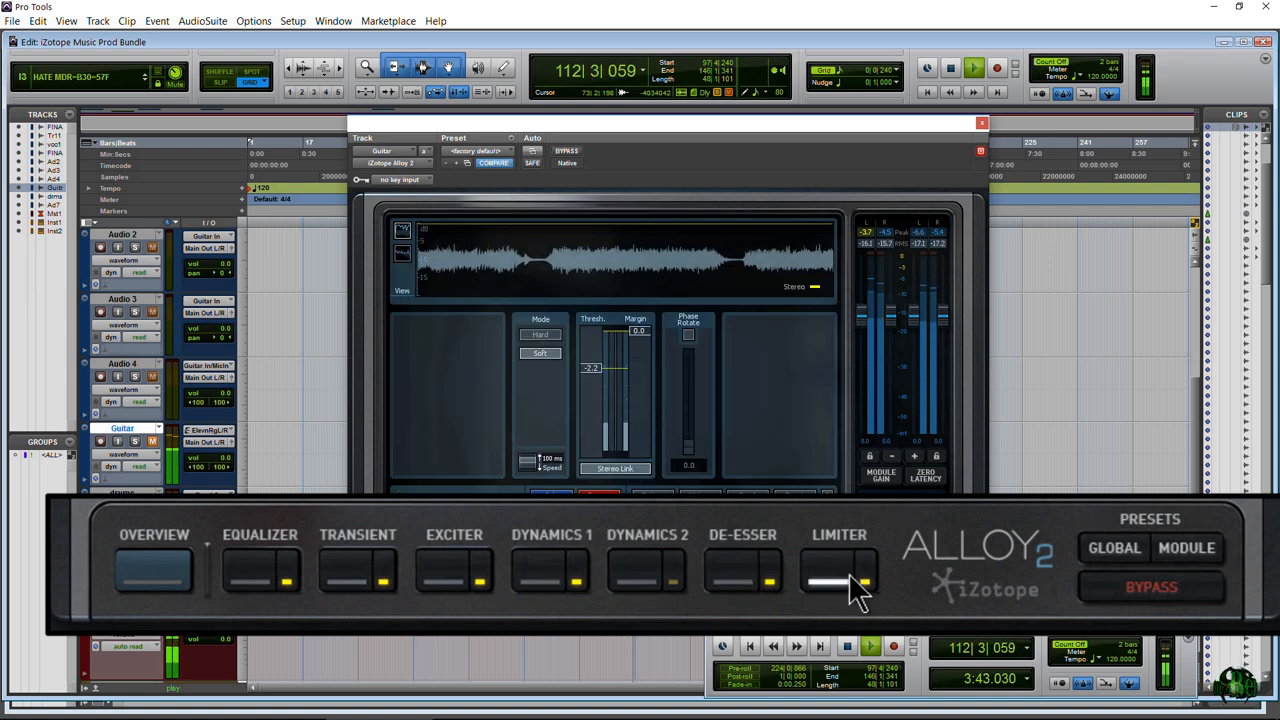
mouse_move(865, 593)
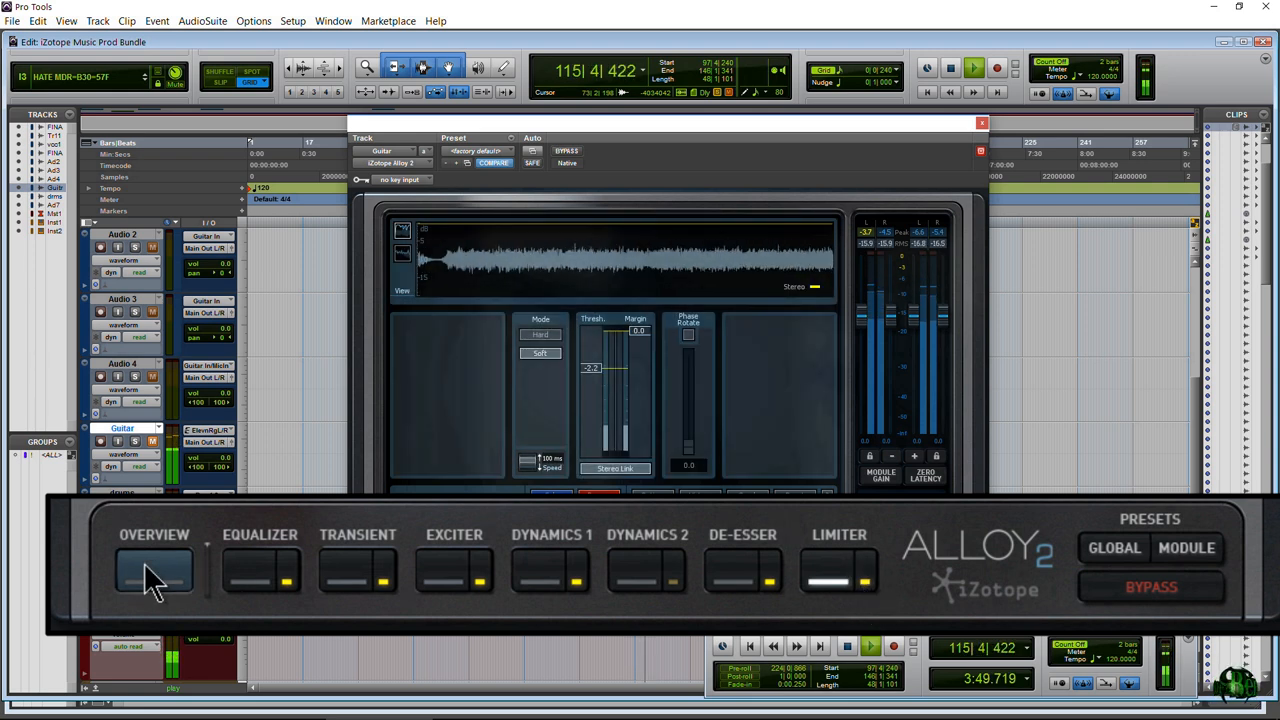
click(158, 576)
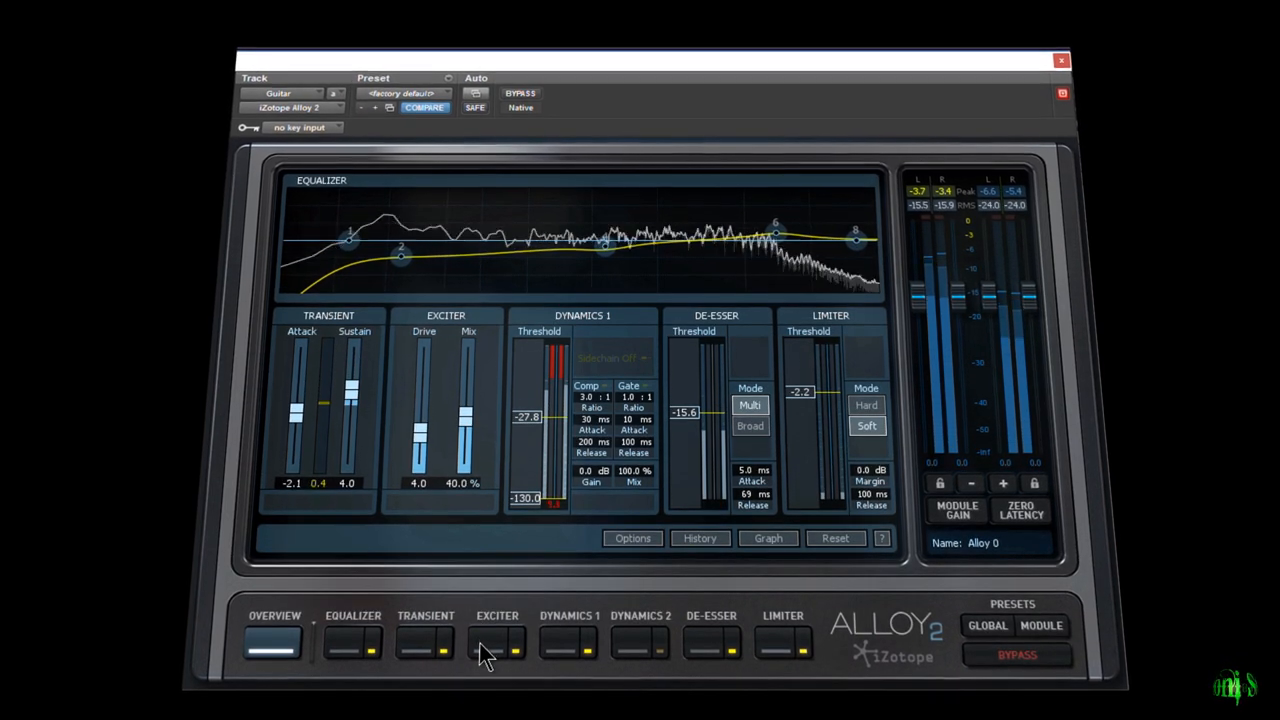
Set Alloy 2's Exciter drive to 8.4, check Dynamics 1, and add an 86 Hz, -2.1 dB bell.
click(496, 630)
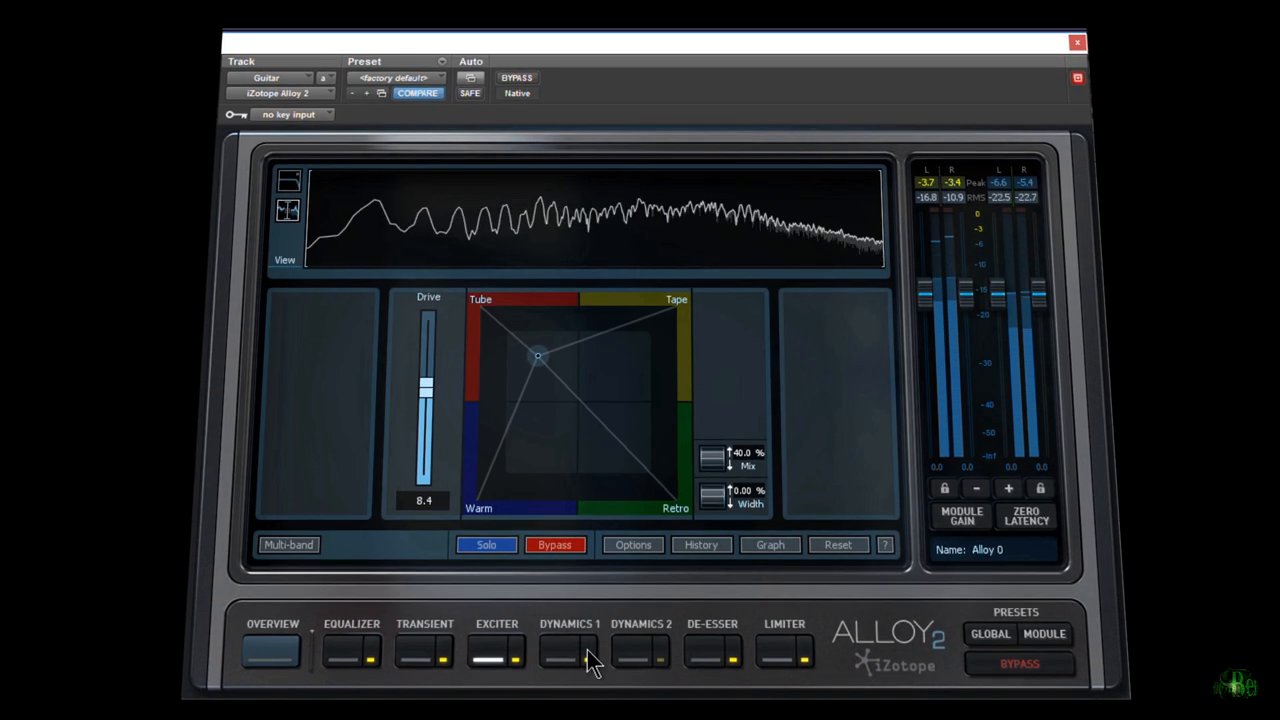
click(567, 653)
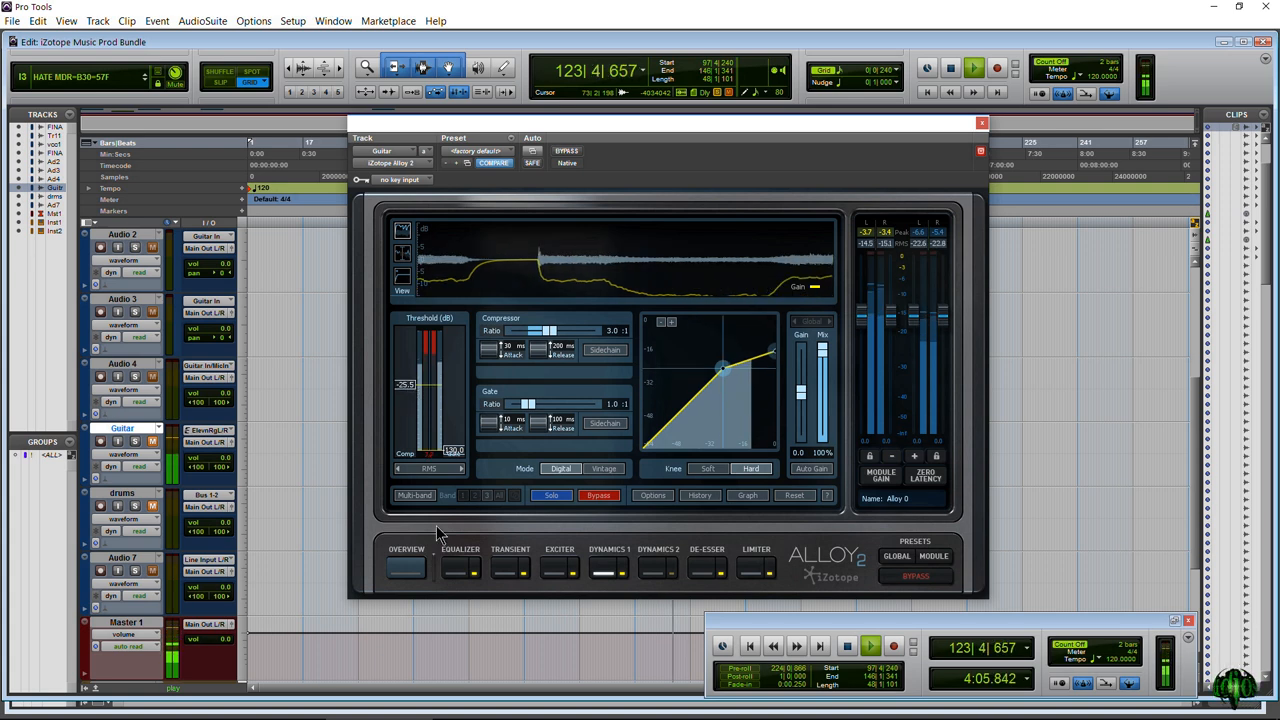
click(457, 553)
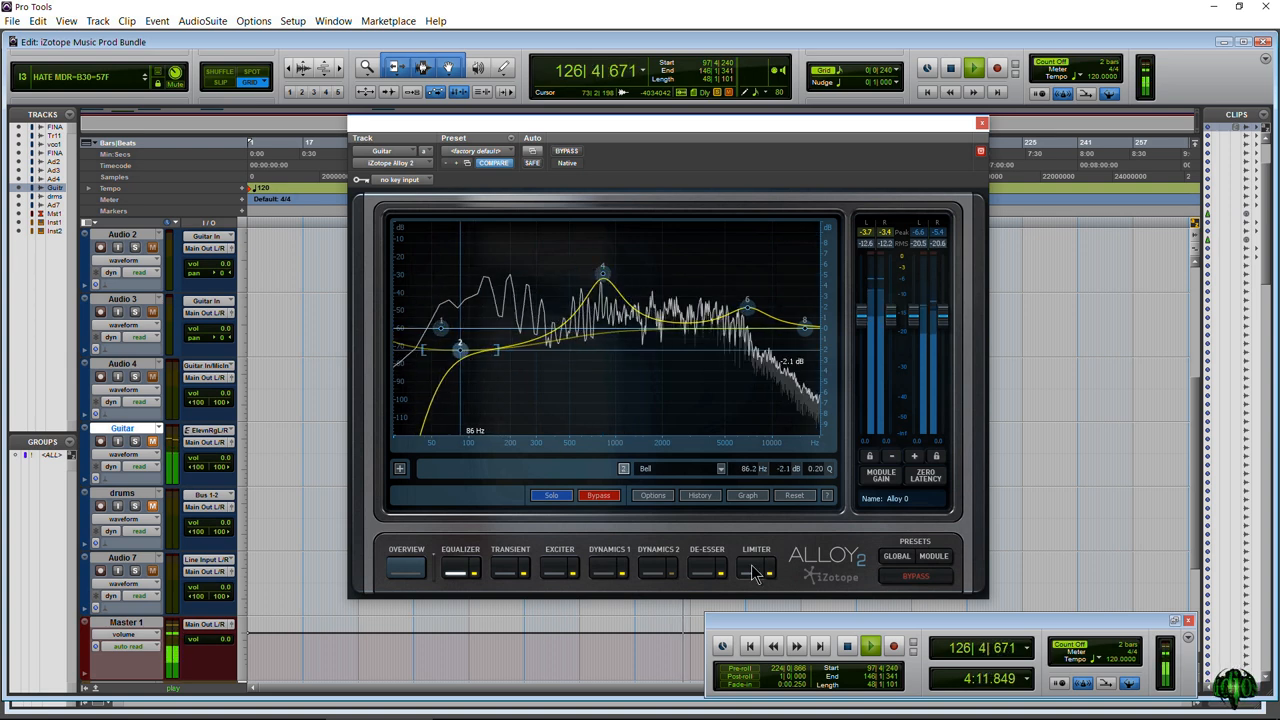
click(756, 574)
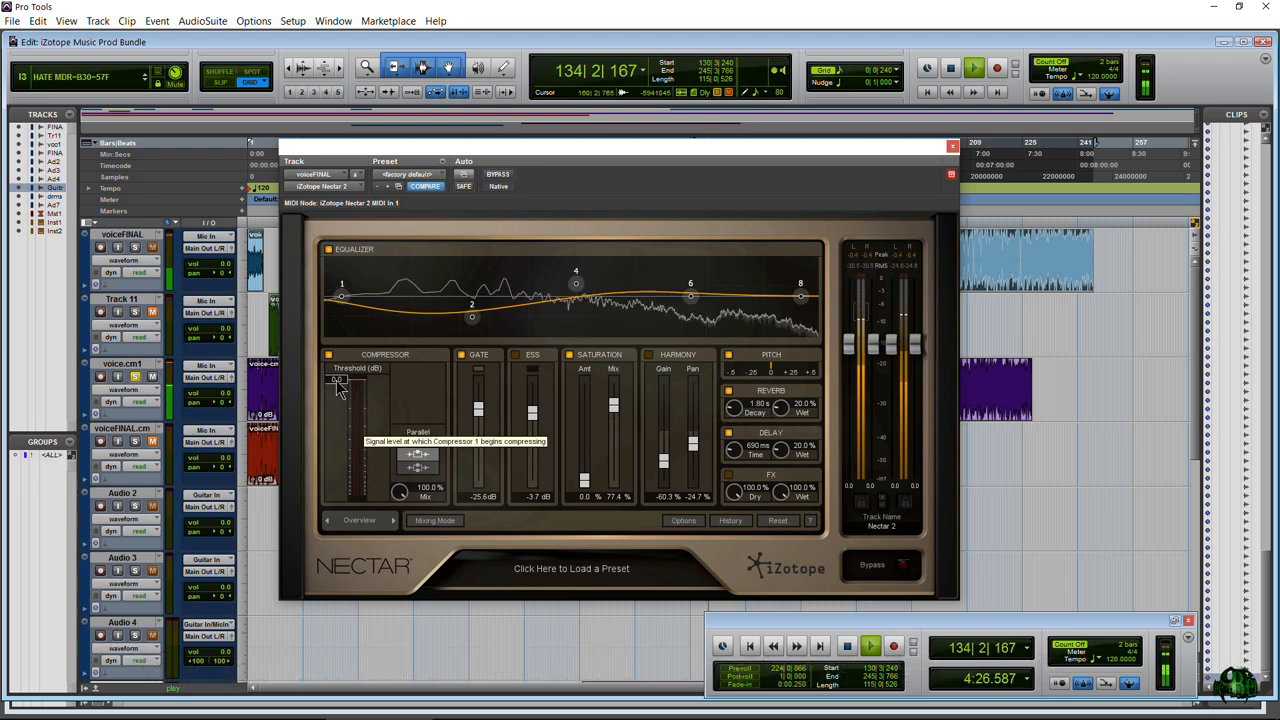
Adjust the vocal compressor threshold in Nectar 2's Overview on voiceFINAL.
drag(472, 317, 447, 303)
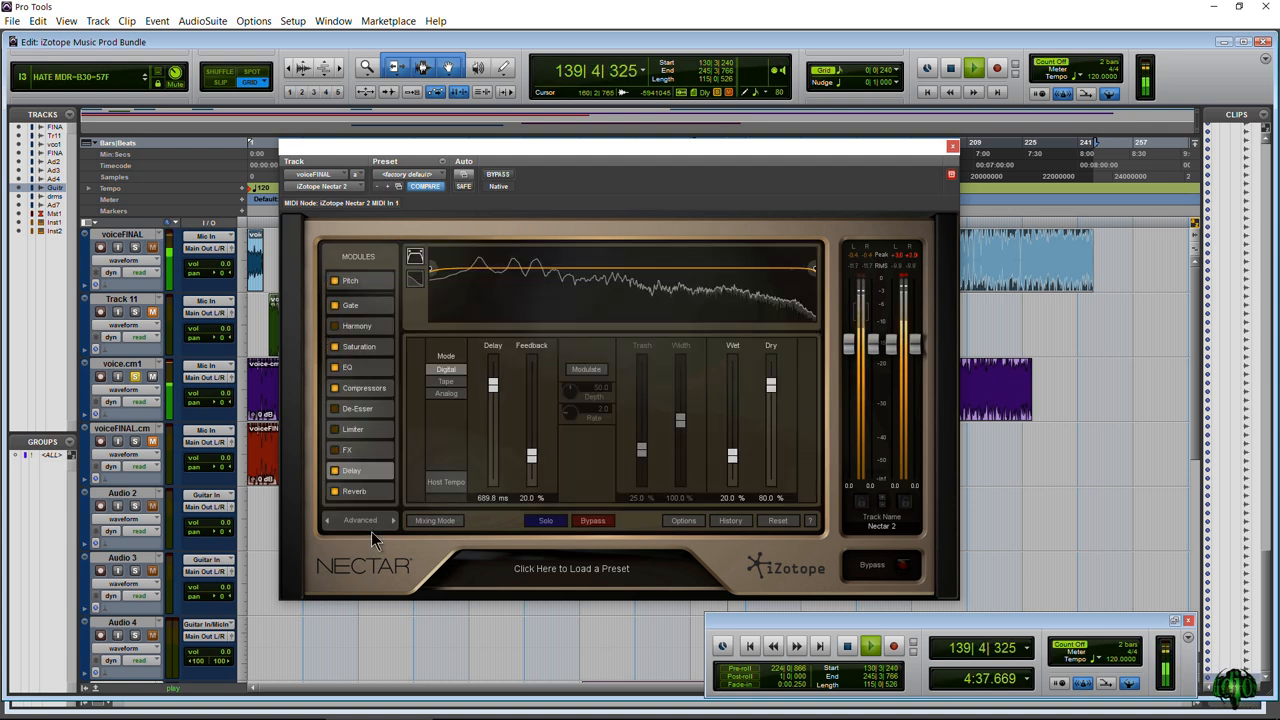
Move EQ right after Pitch and Delay after Compressors in Nectar 2's module list.
click(360, 520)
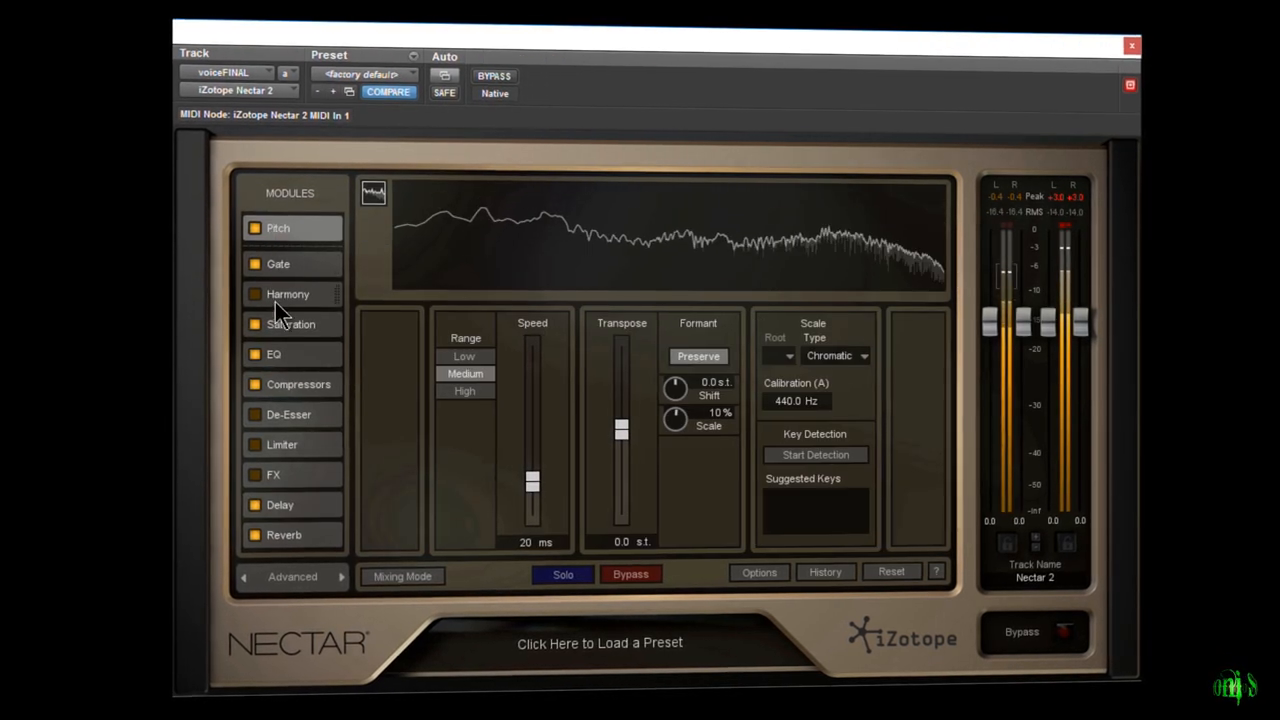
click(290, 315)
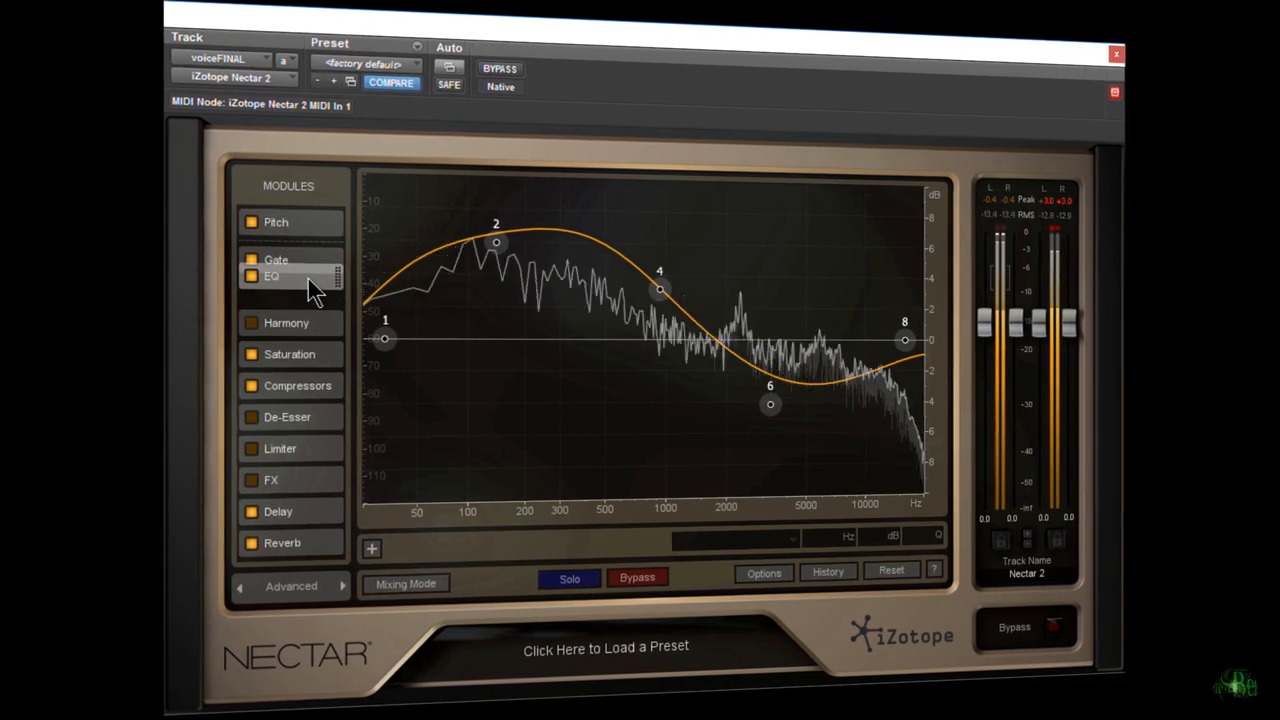
click(290, 511)
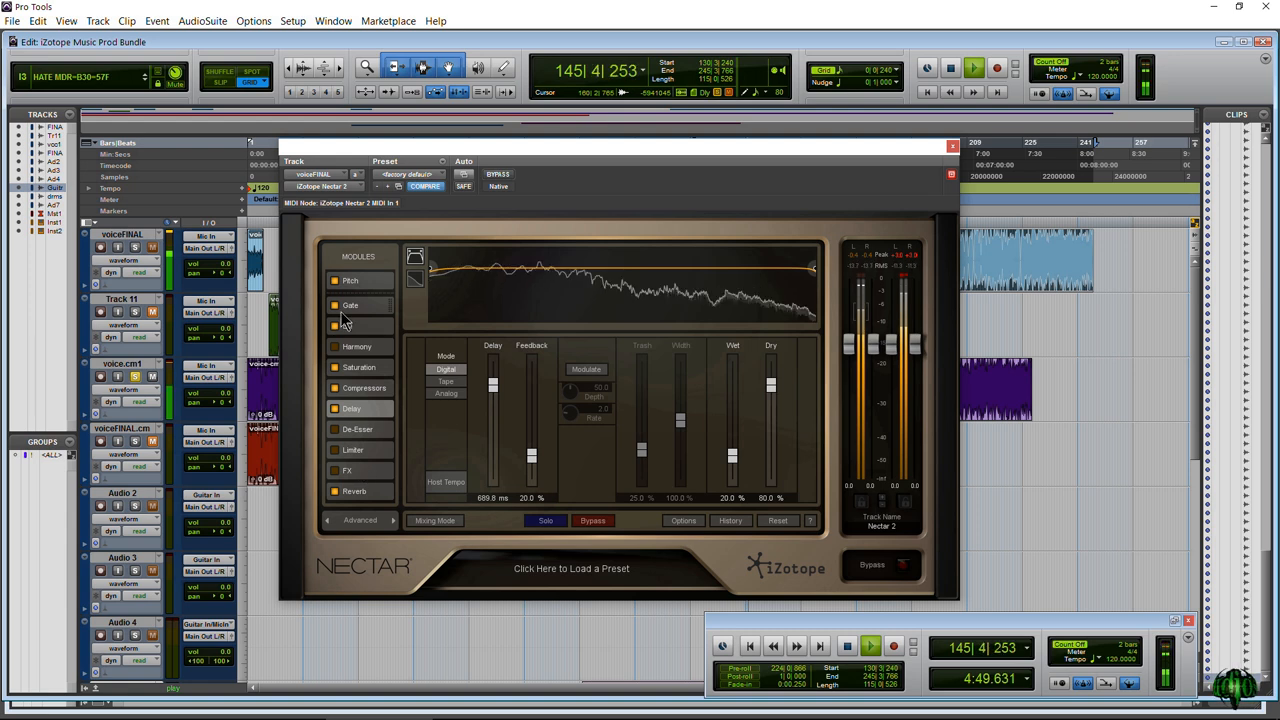
click(348, 325)
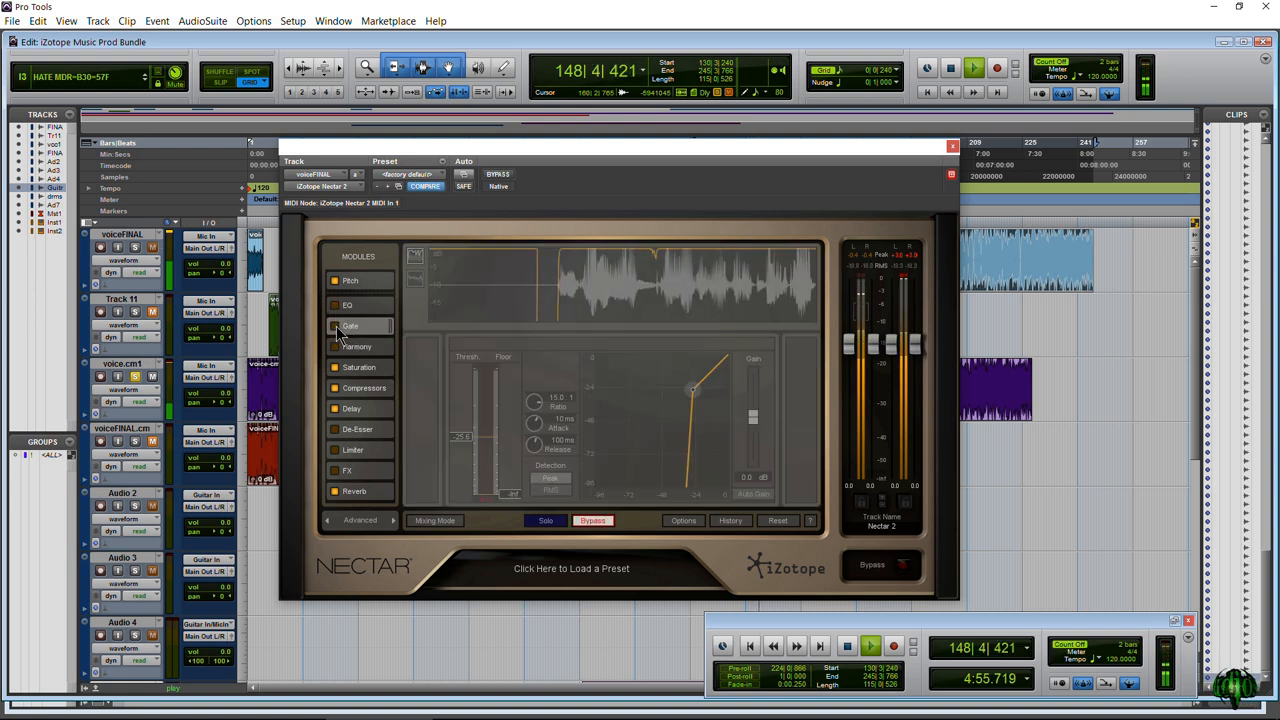
View the Pitch, Gate and Harmony module settings in Nectar 2.
click(350, 280)
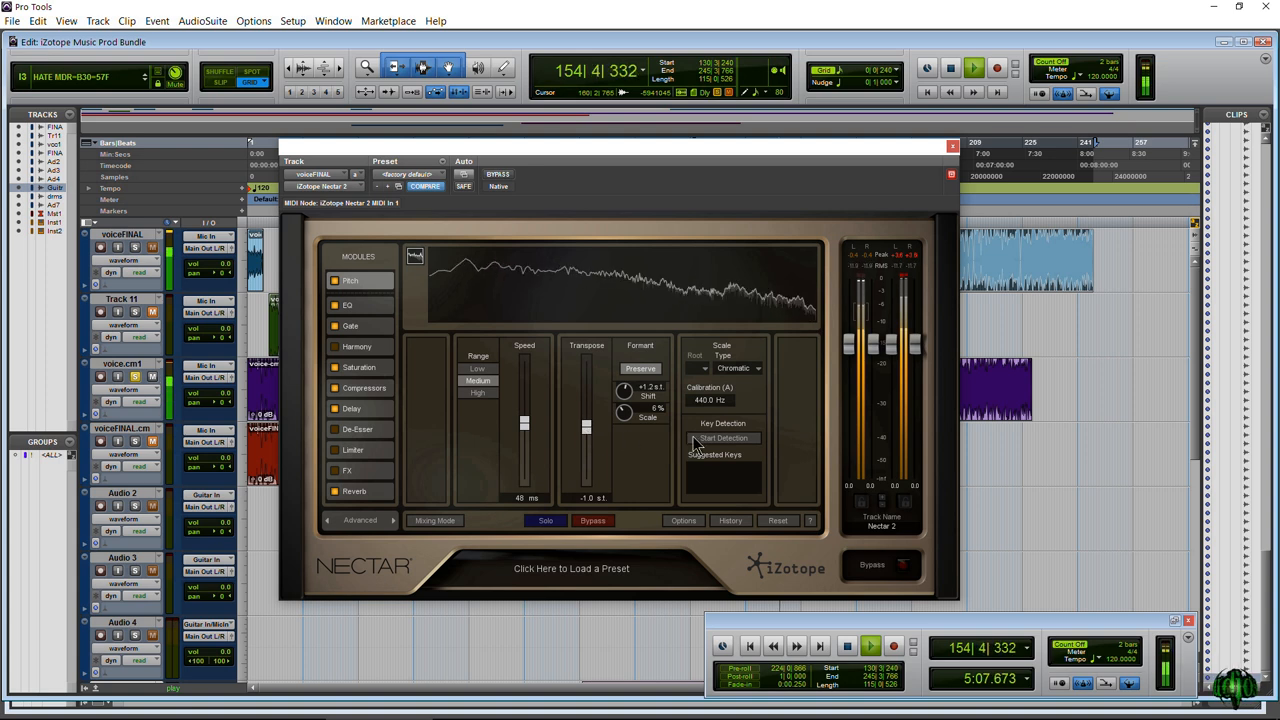
mouse_move(784, 425)
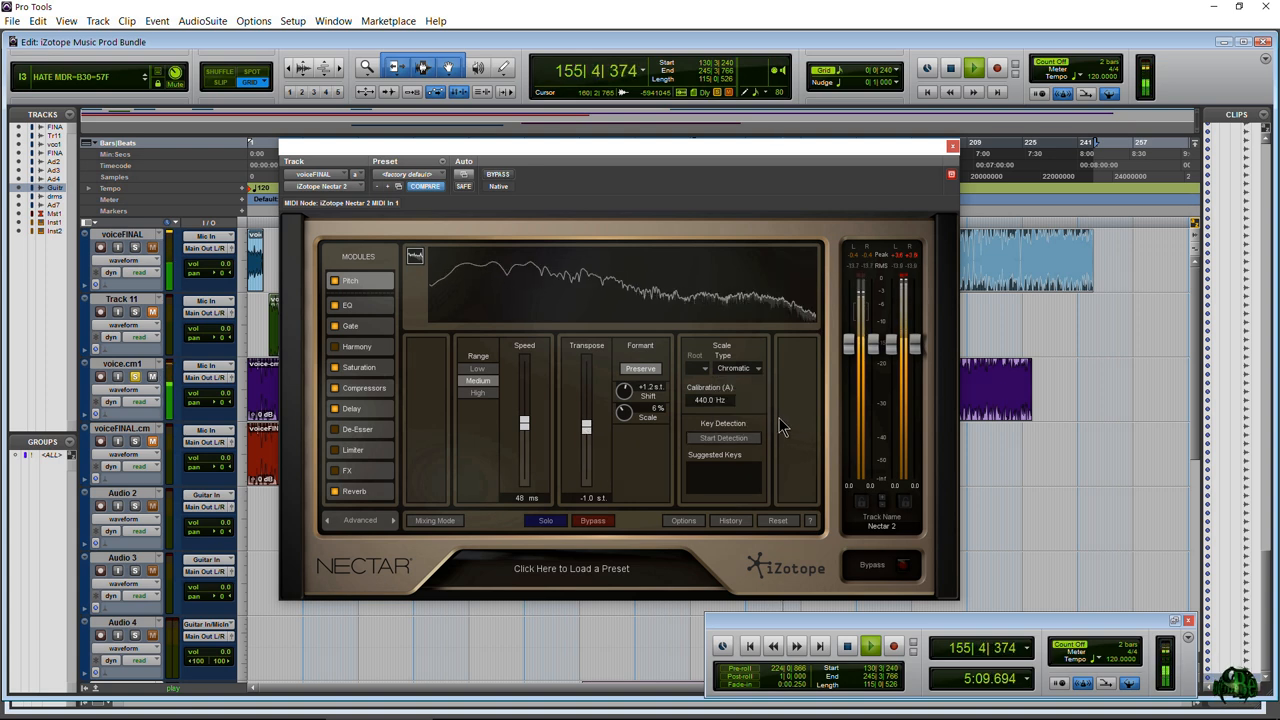
click(352, 326)
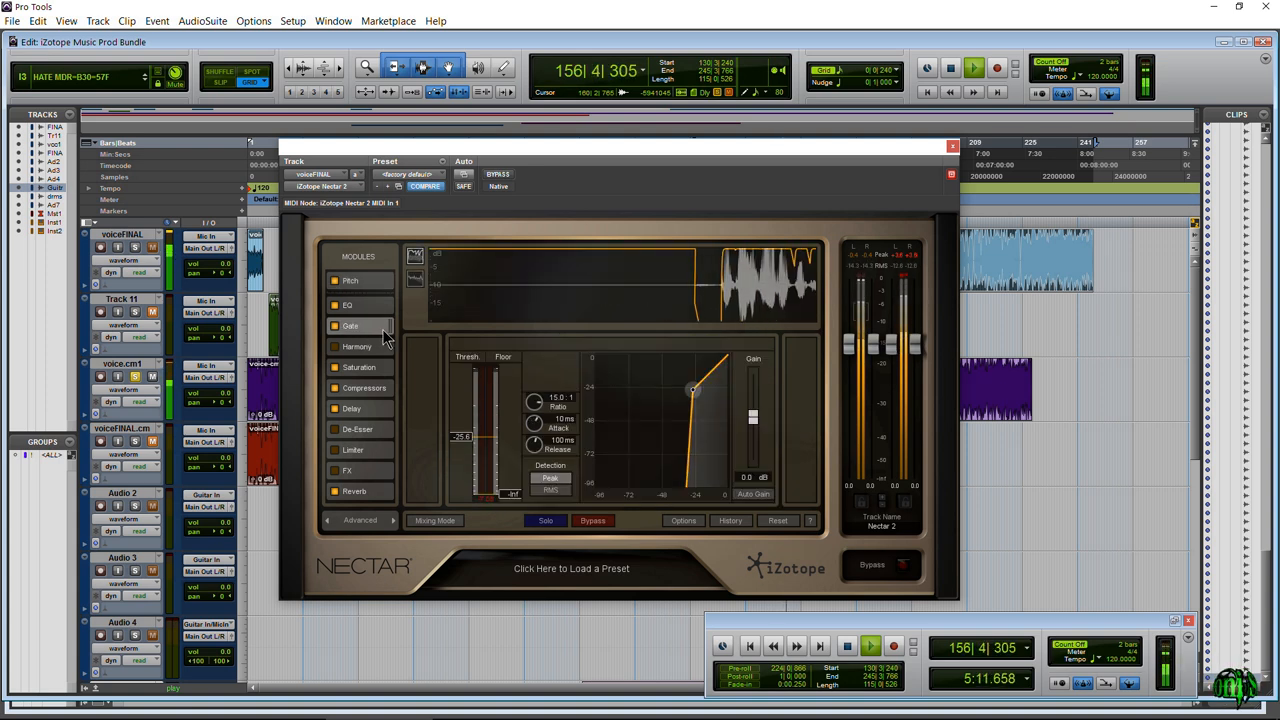
click(357, 346)
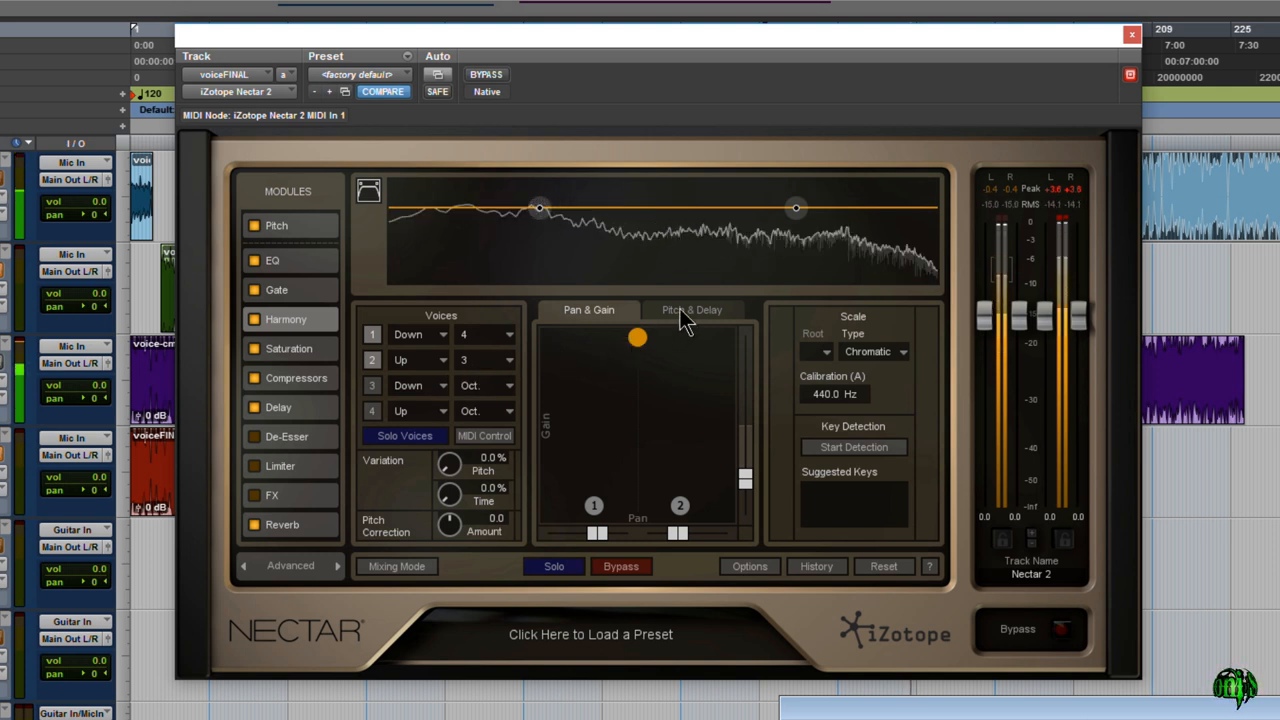
Review Nectar 2's Pitch & Delay, Saturation, Compressor and De-Esser modules, bypassing the De-Esser.
click(692, 309)
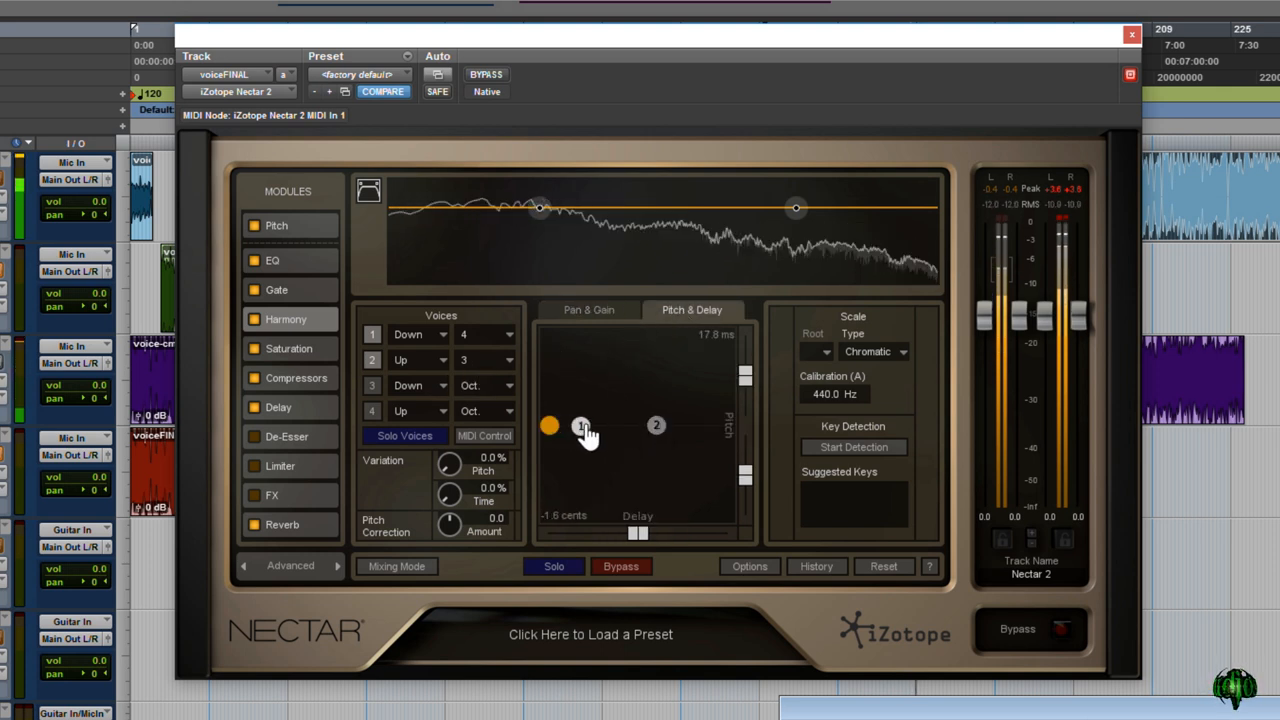
click(588, 309)
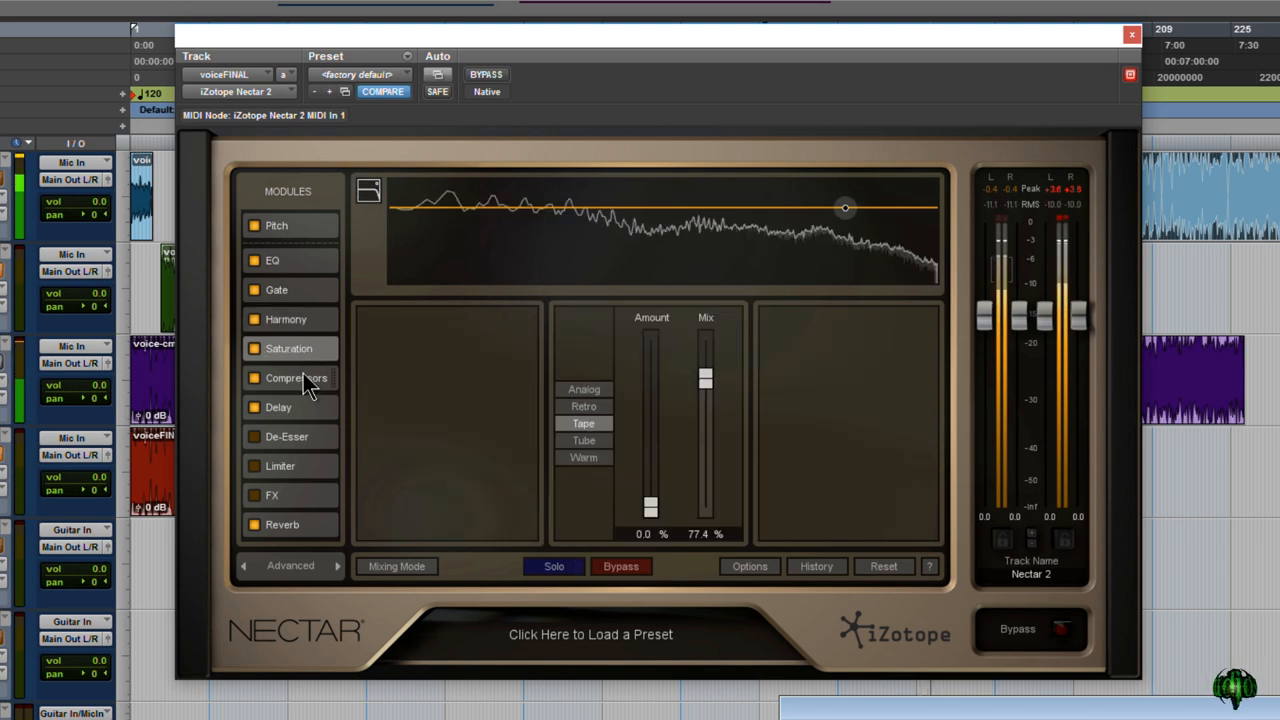
click(296, 378)
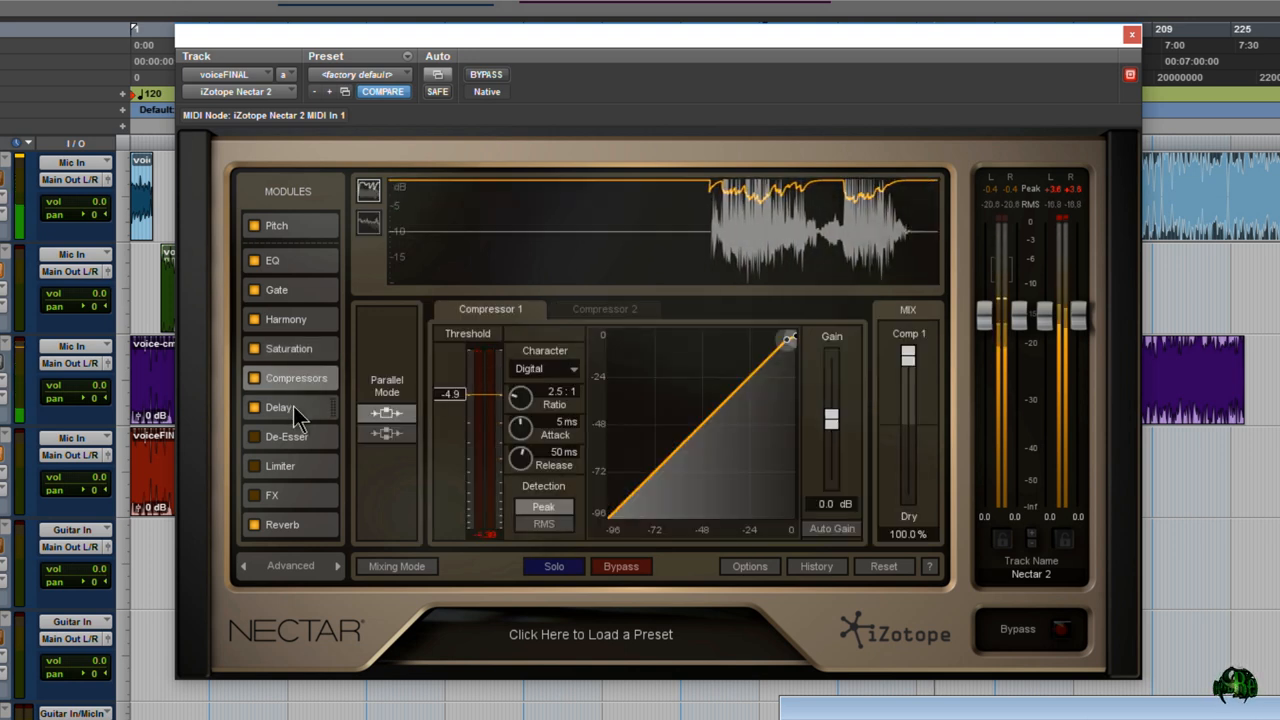
click(286, 436)
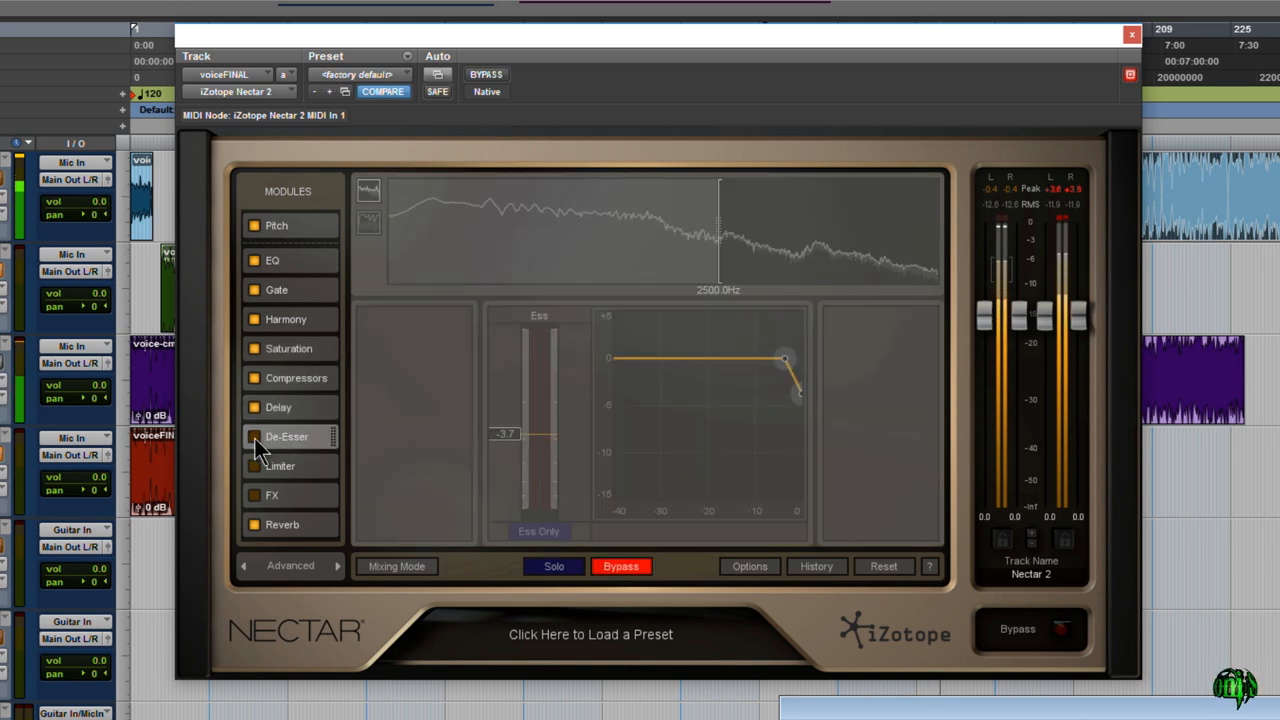
click(254, 436)
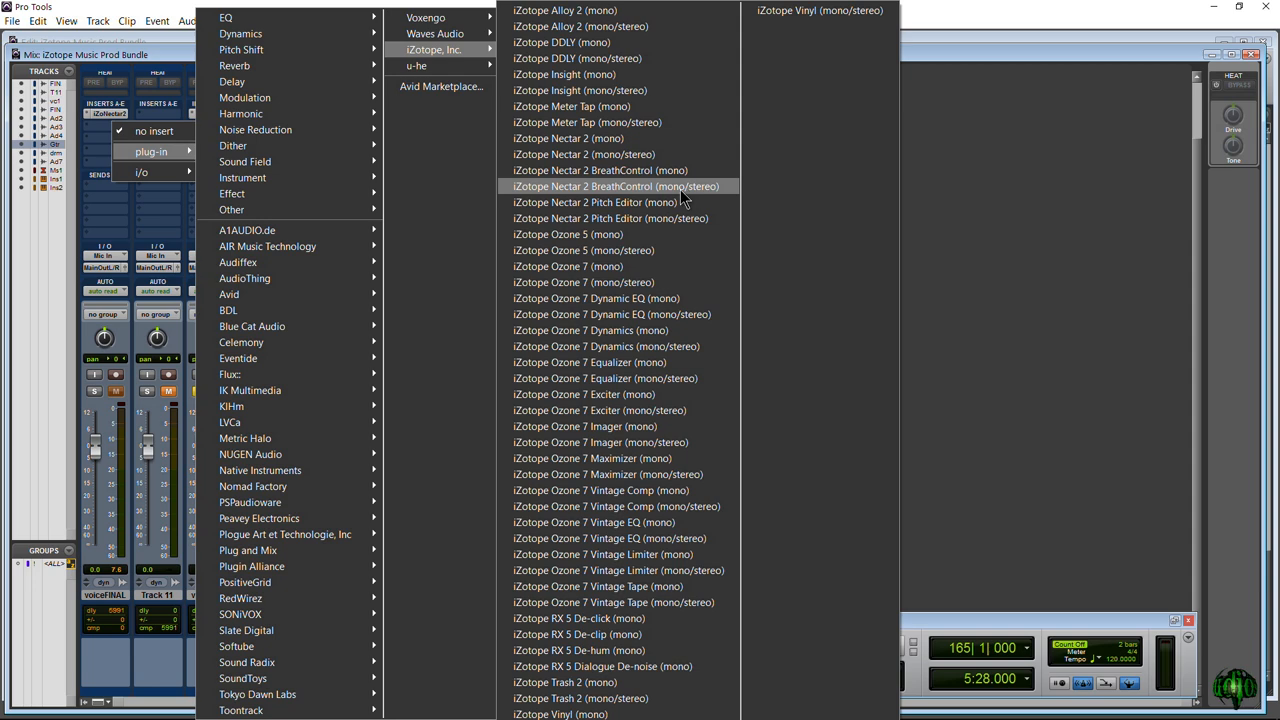
Insert Nectar 2 Pitch Editor on voiceFINAL and drag a sung note higher in pitch.
click(602, 202)
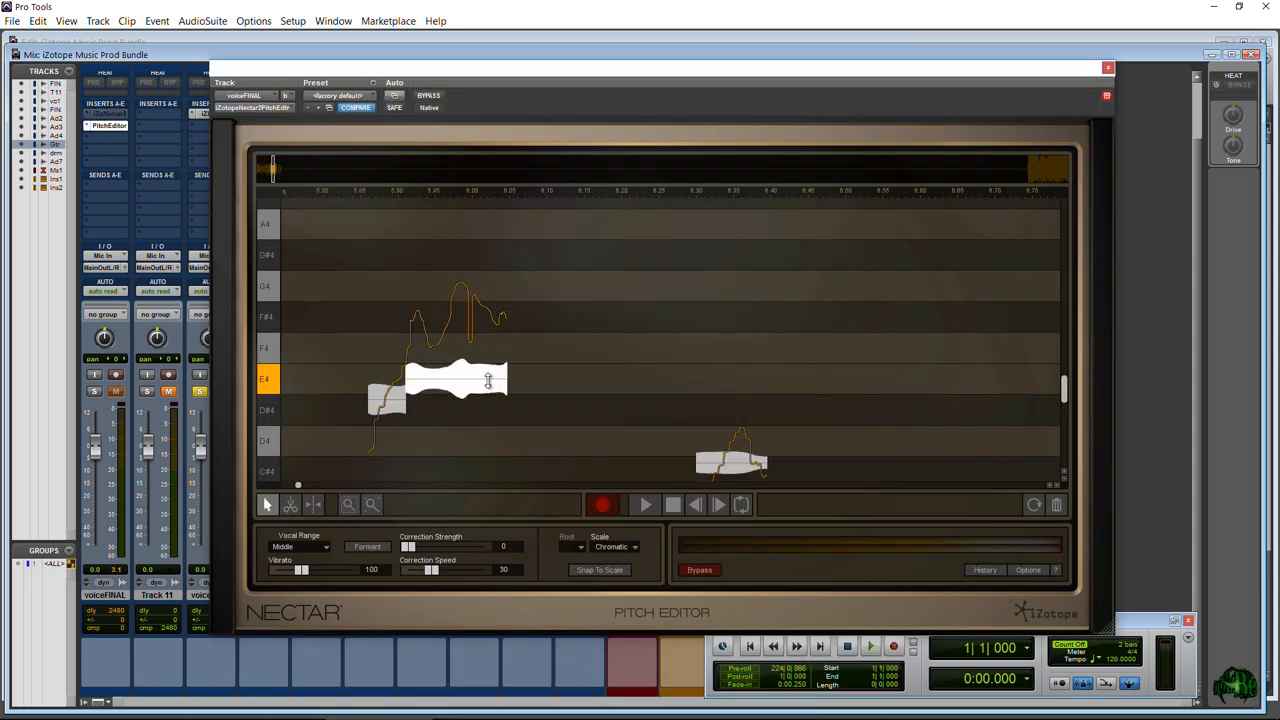
drag(455, 385, 455, 320)
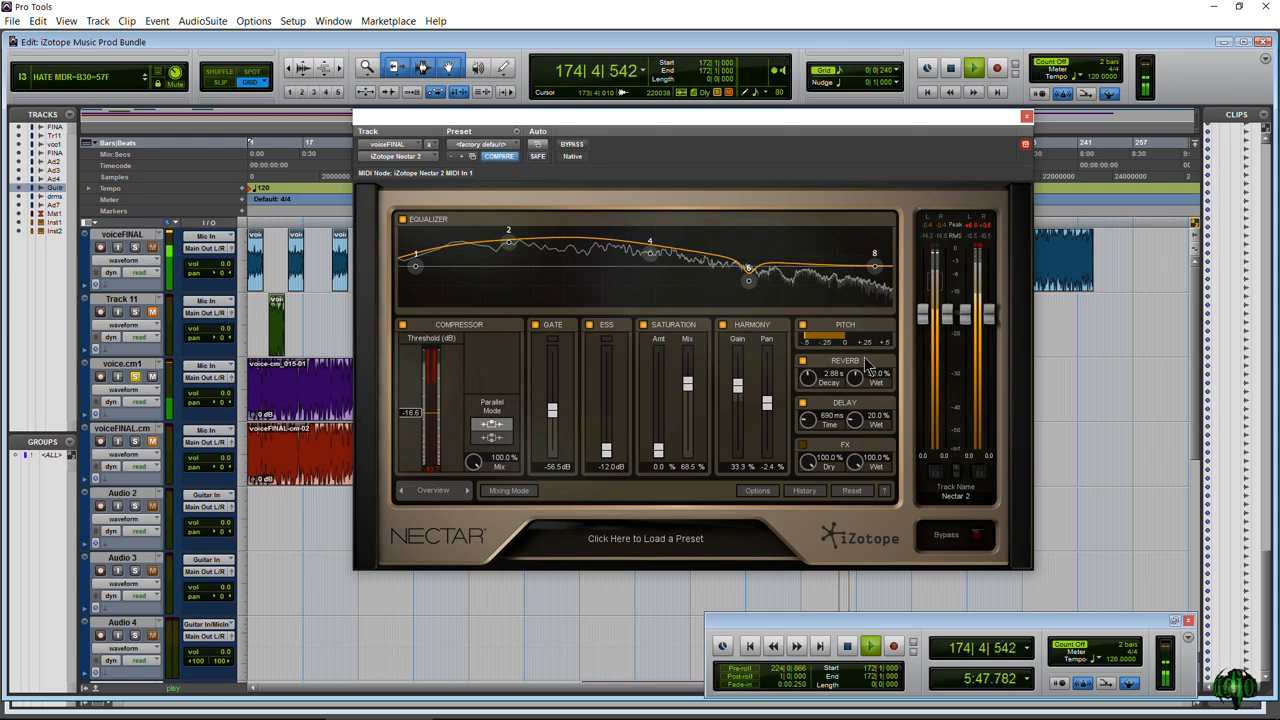
Open the Trash 2 insert's plug-in window on voiceFINAL.cm.
click(645, 539)
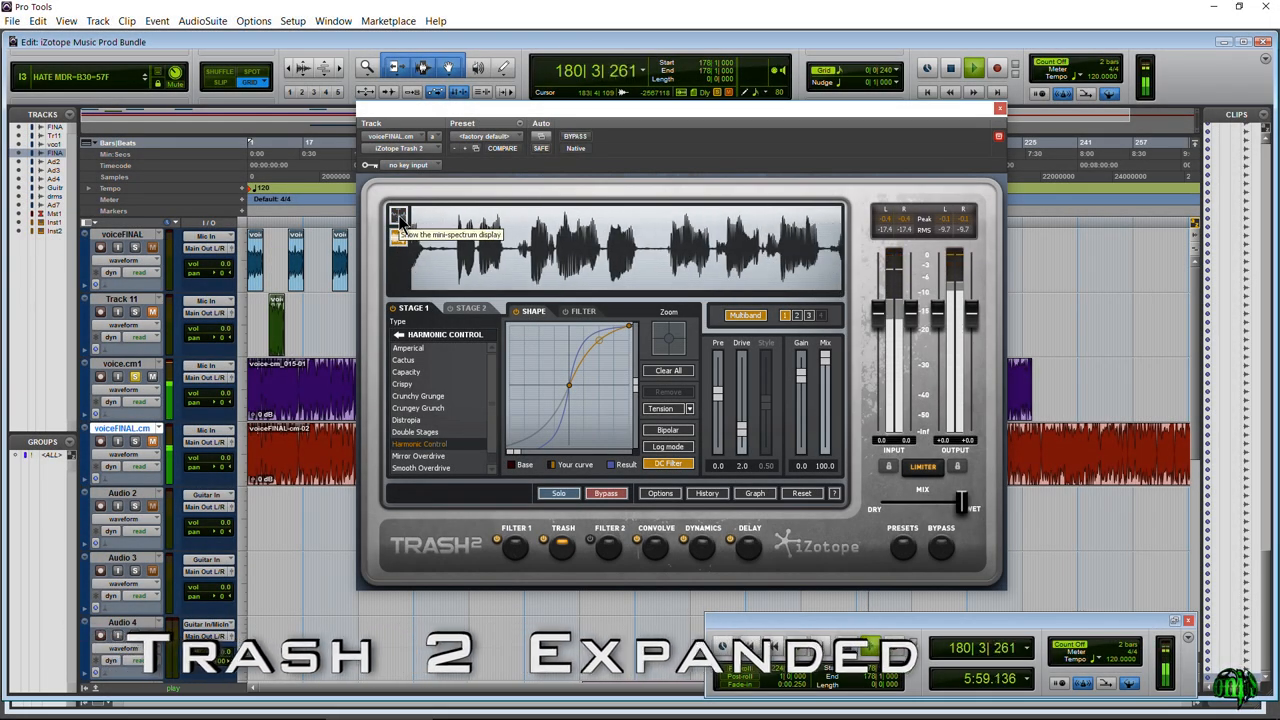
Show the multiband spectrum, set Stage 1 to Mirror Overdrive, and view Convolve with Big Bottom.
click(396, 213)
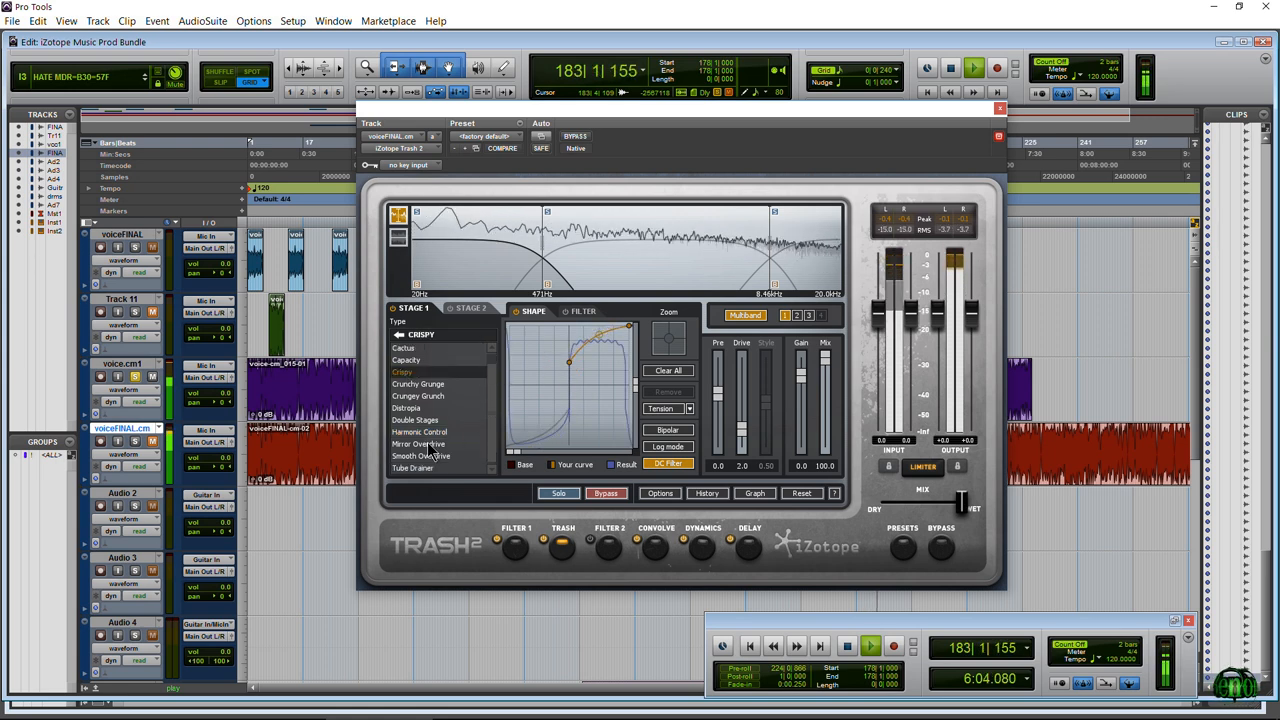
click(416, 444)
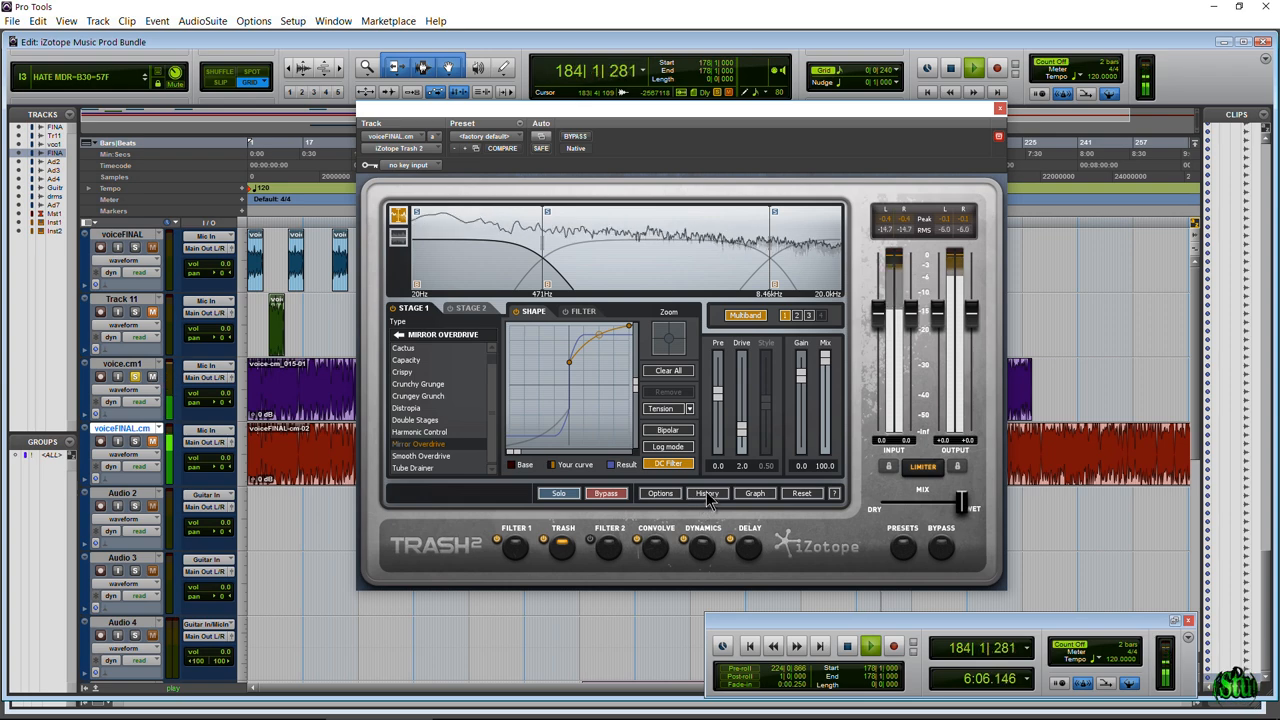
click(659, 493)
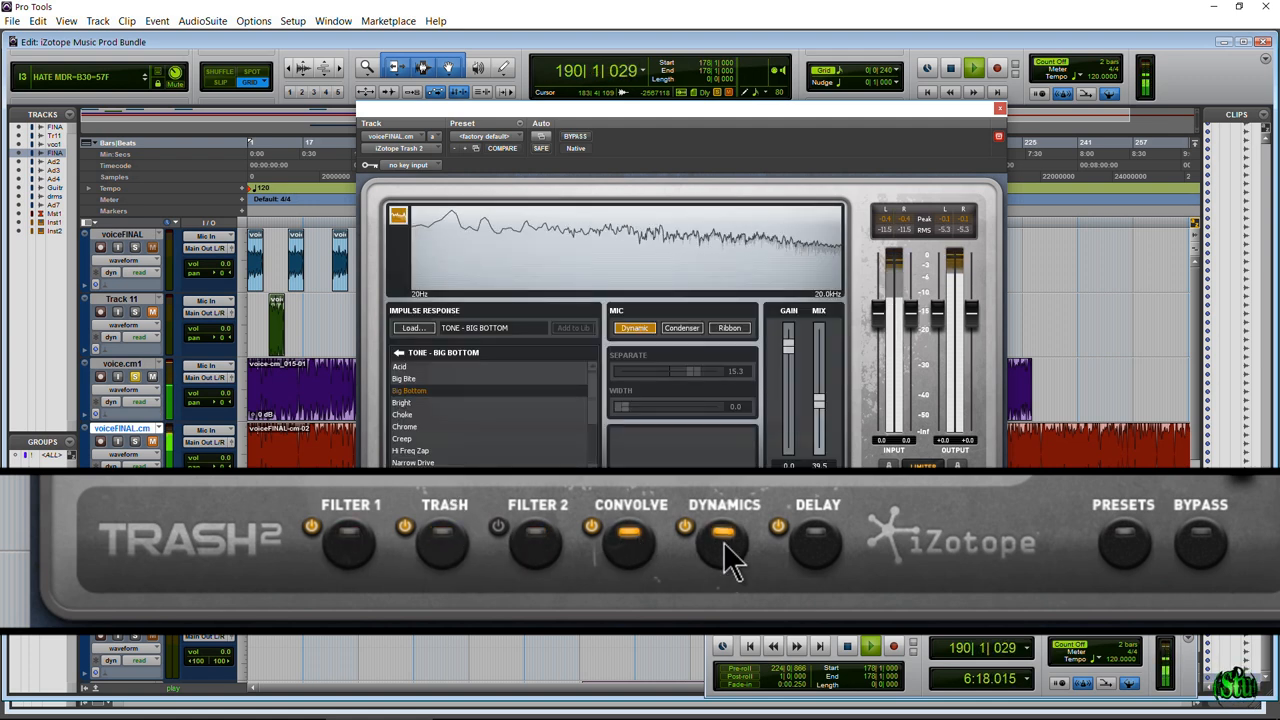
View Trash 2's Dynamics module, scroll the Percussive presets, close the manager and return to Graph.
click(724, 530)
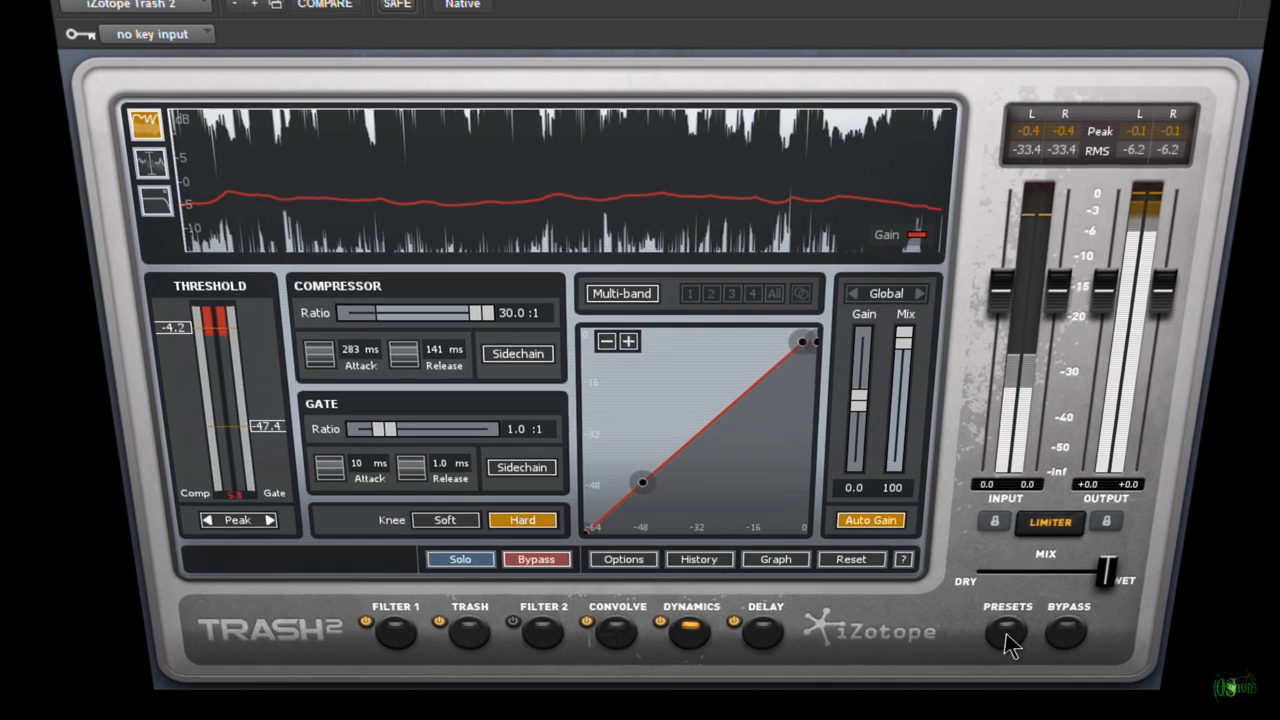
click(1012, 632)
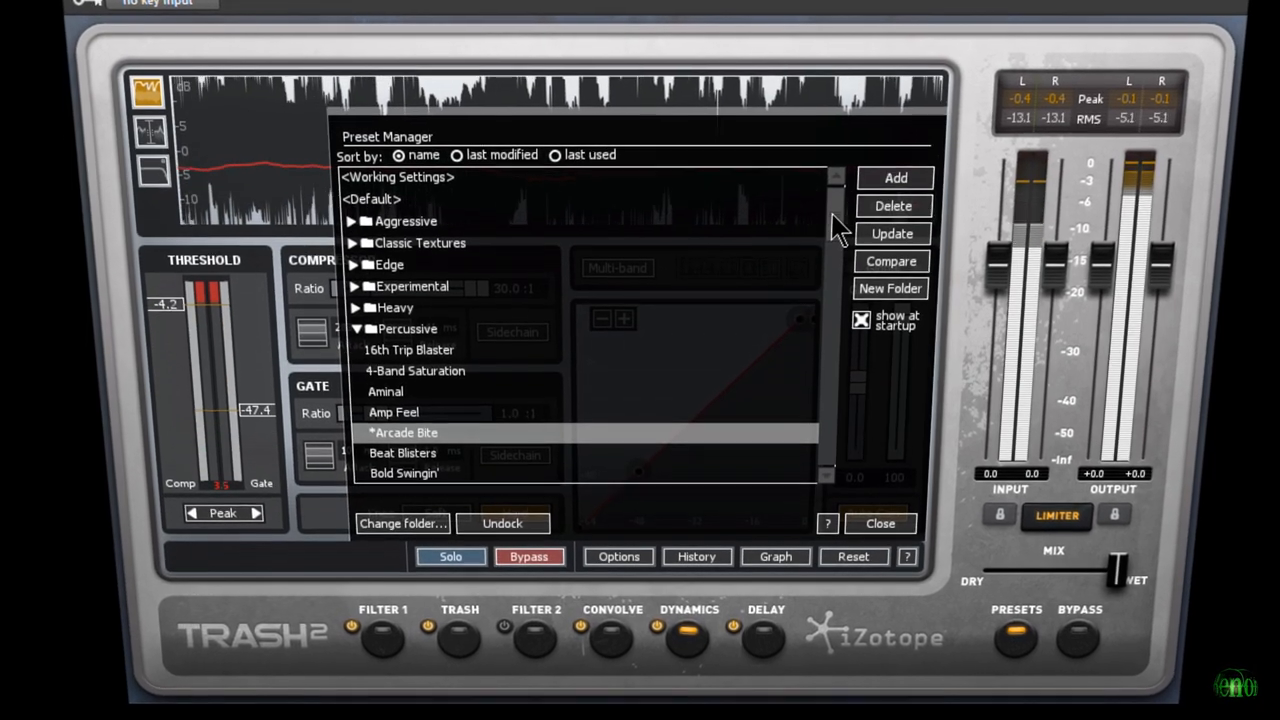
scroll(down, 3)
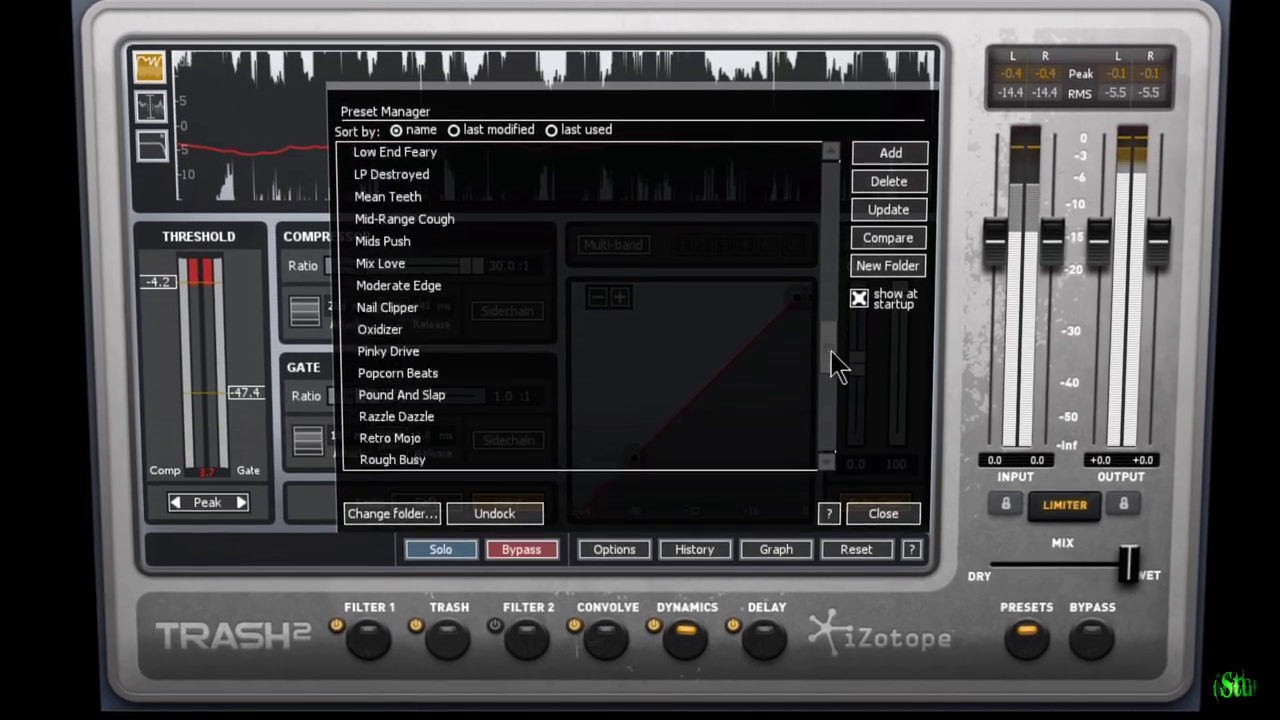
scroll(down, 3)
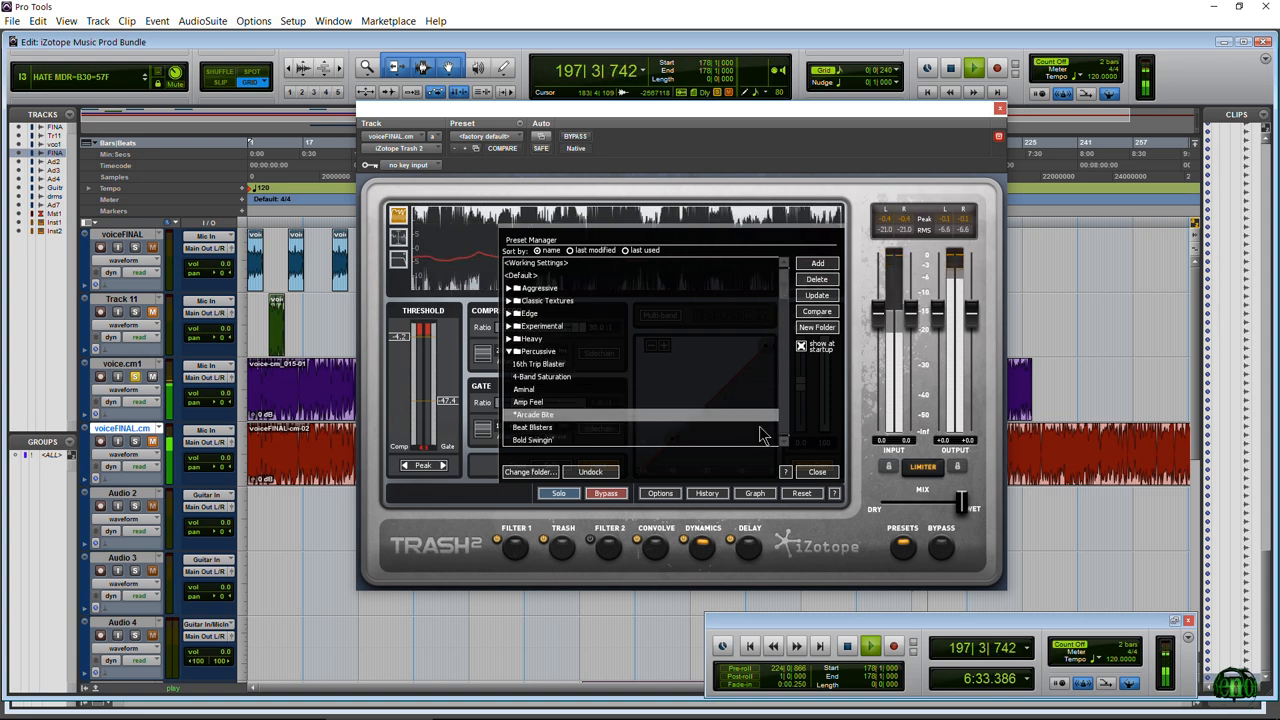
click(601, 549)
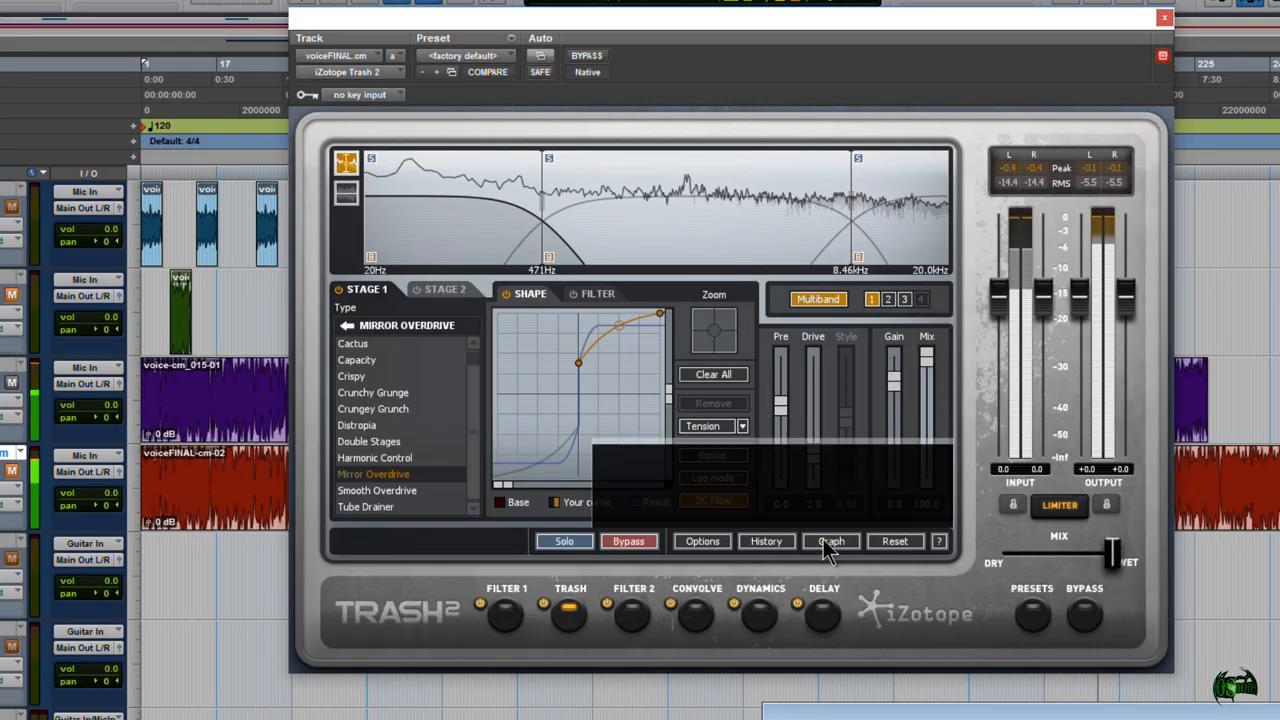
click(830, 541)
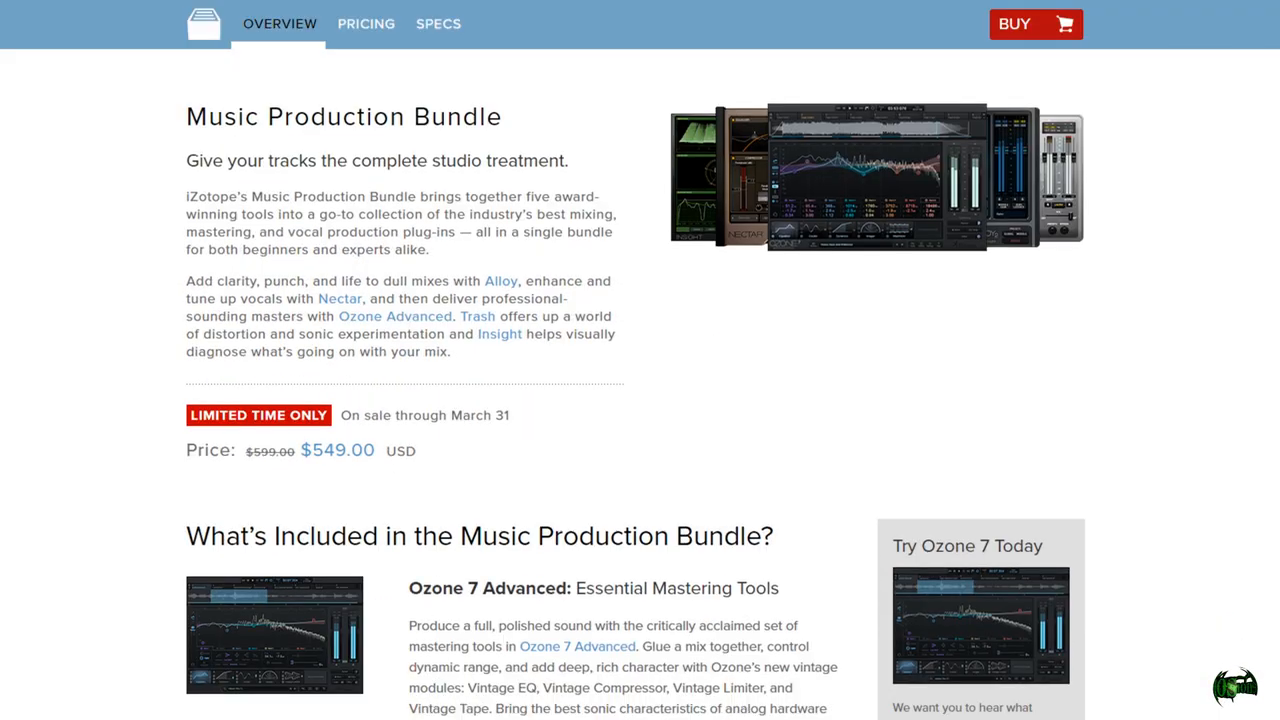
Scroll the bundle page past Ozone 7, Nectar 2 and Alloy 2 to Trash 2 Expanded.
scroll(down, 3)
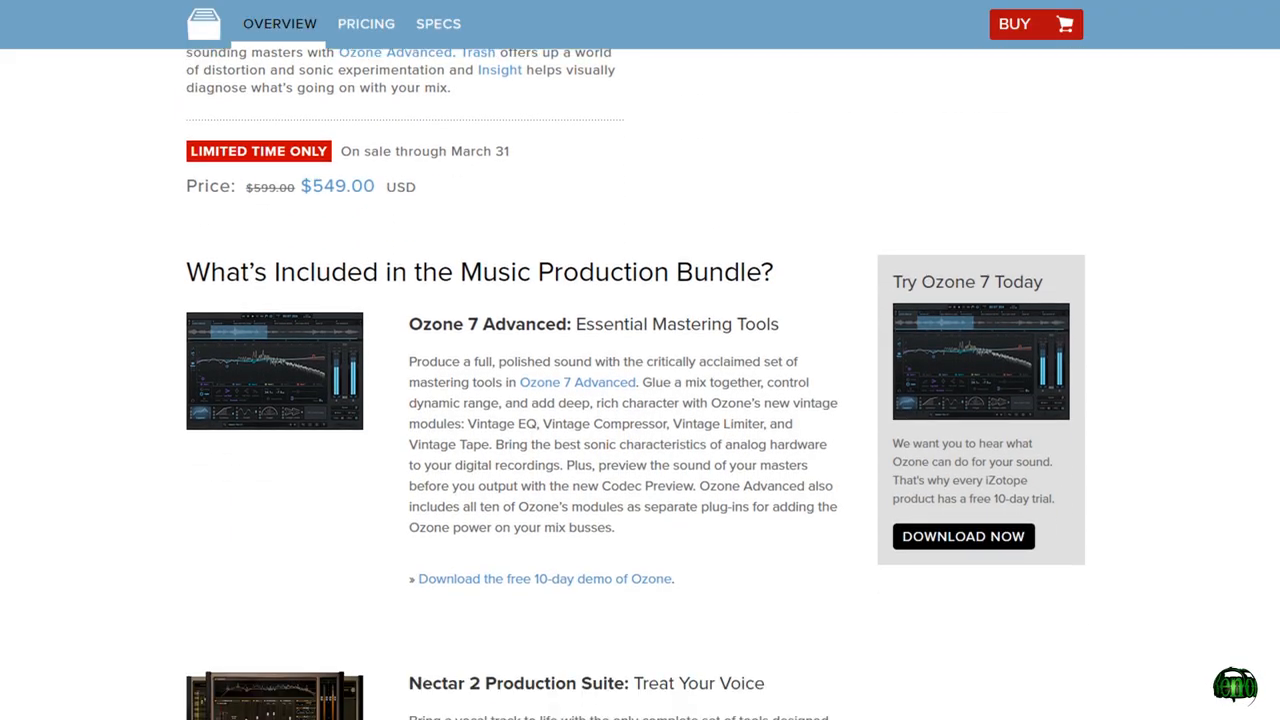
scroll(down, 3)
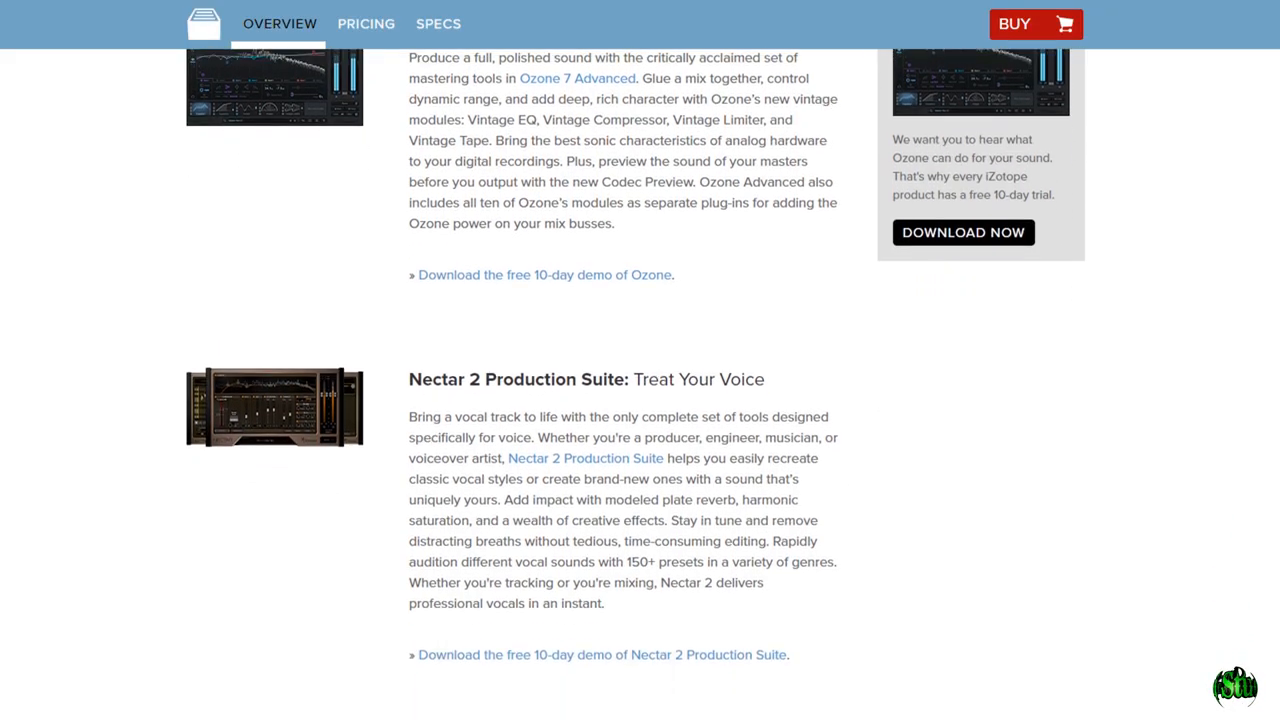
scroll(down, 3)
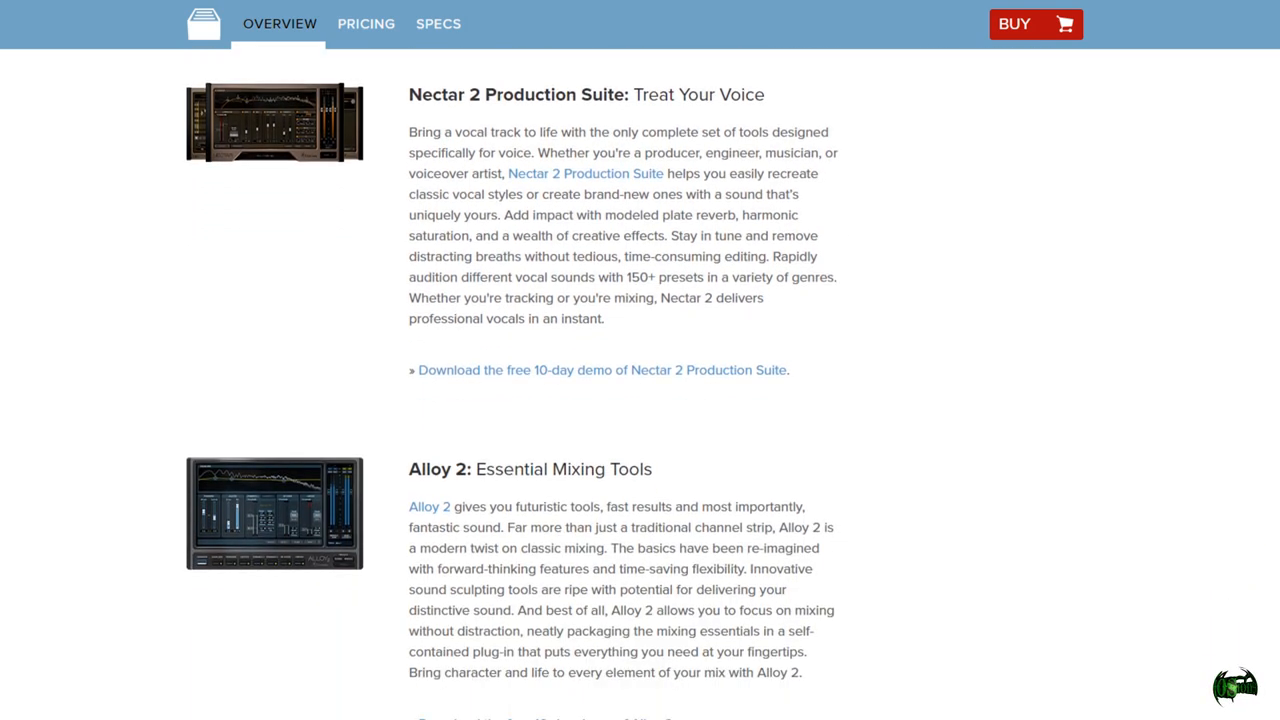
scroll(down, 3)
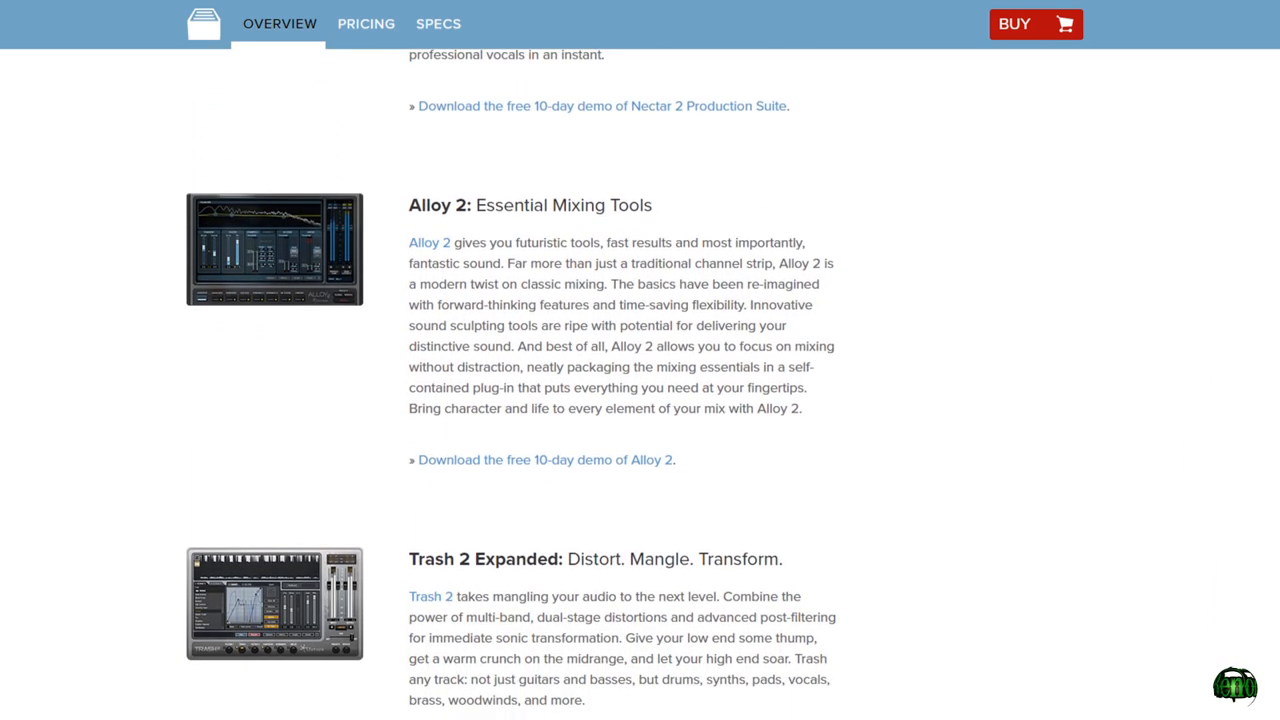